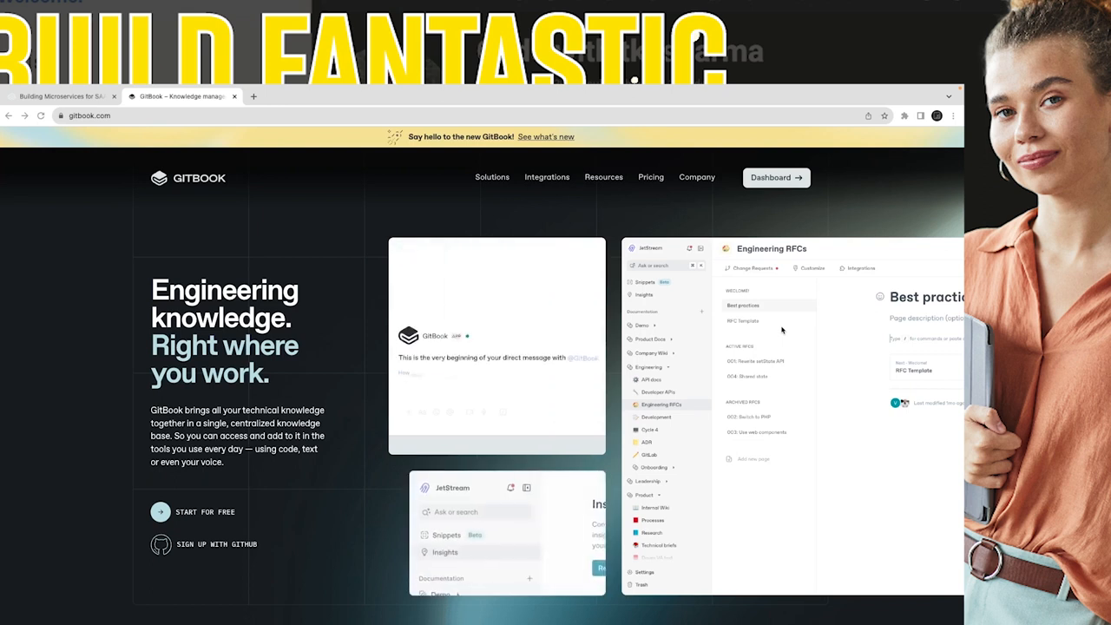
# - Scroll down the Building Microservices for SAAS 2024 page in My Channel for Developers
pyautogui.scroll(-3)
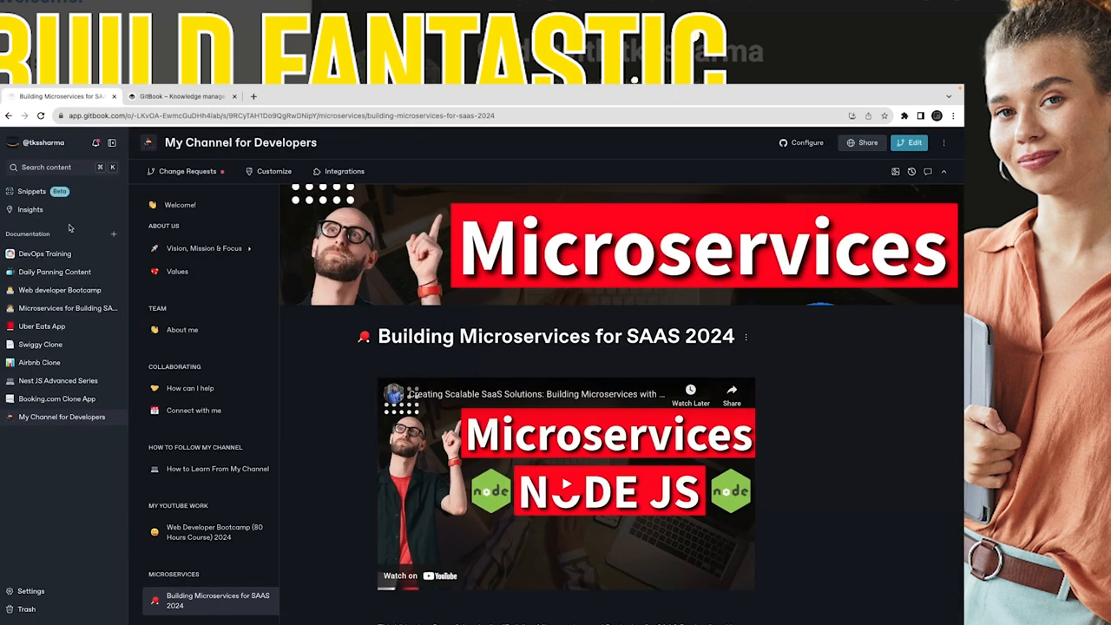
# - Switch to the DevOps Training space and browse its DevOps page table of contents
pyautogui.click(45, 253)
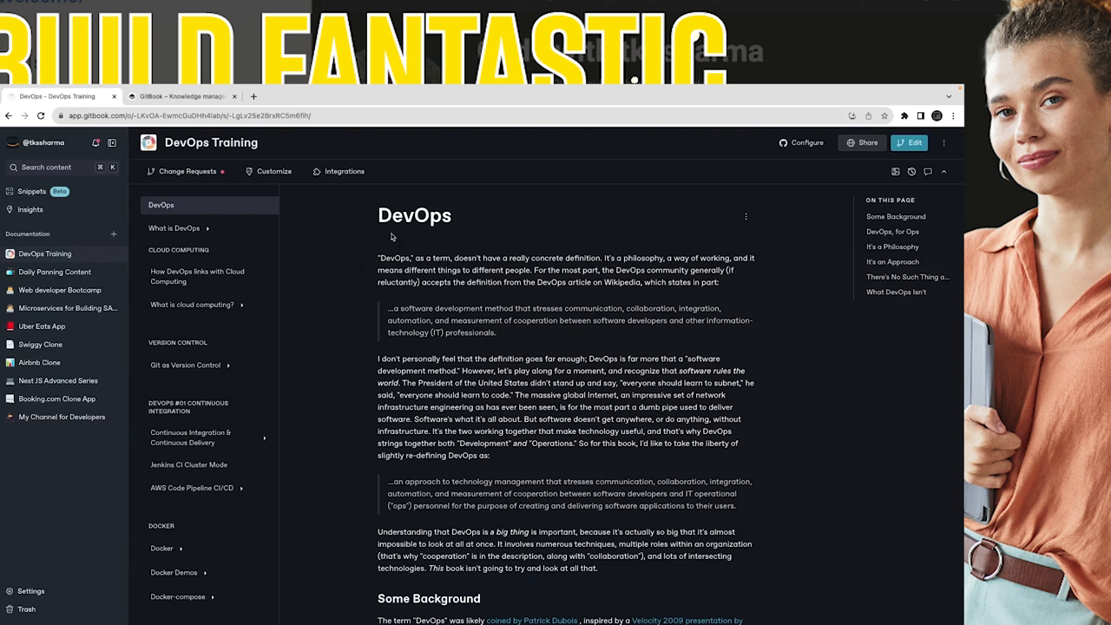
pyautogui.scroll(-3)
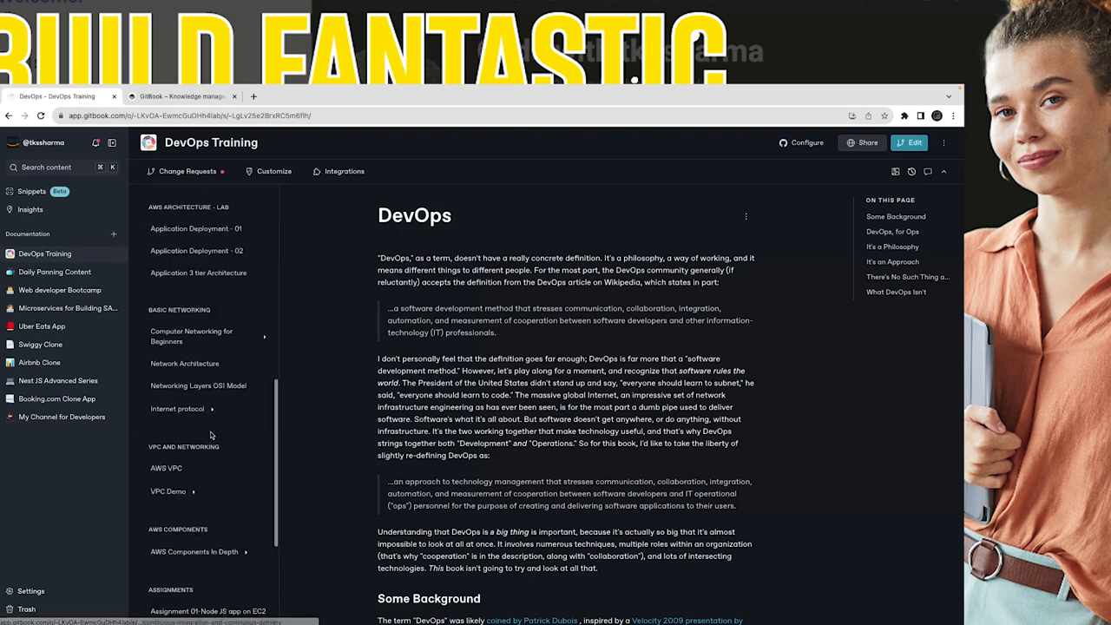
pyautogui.scroll(-3)
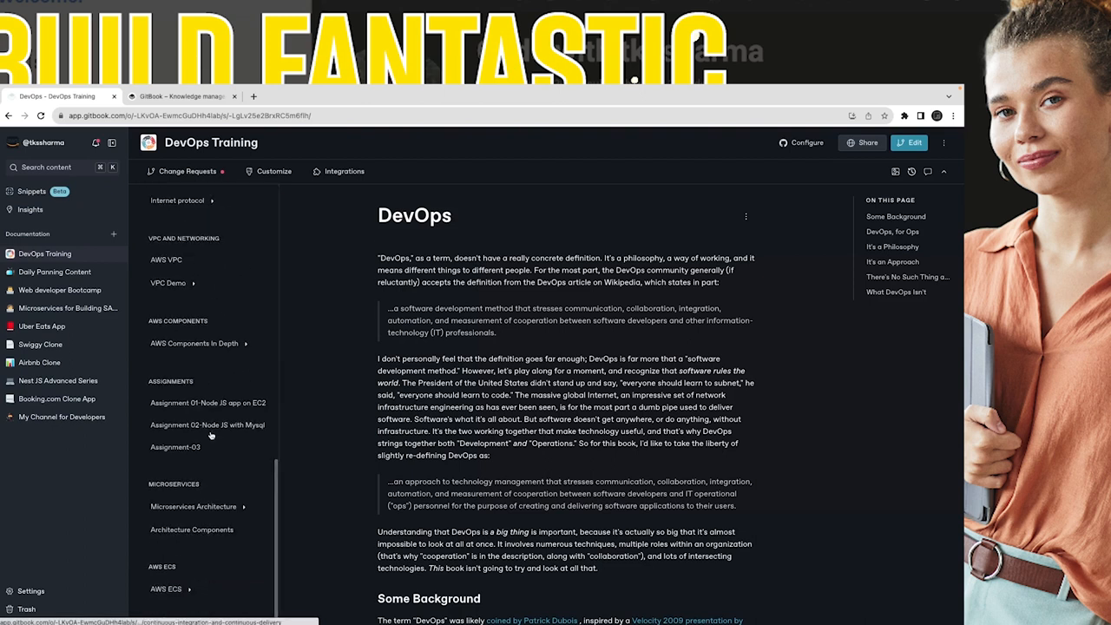
pyautogui.scroll(3)
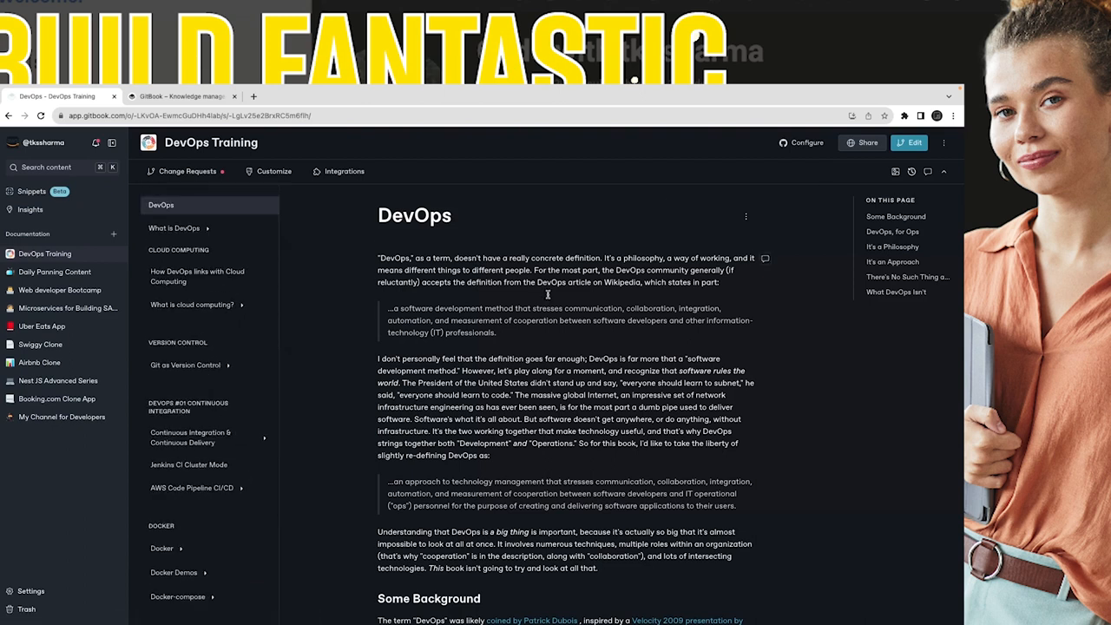
pyautogui.moveTo(317, 279)
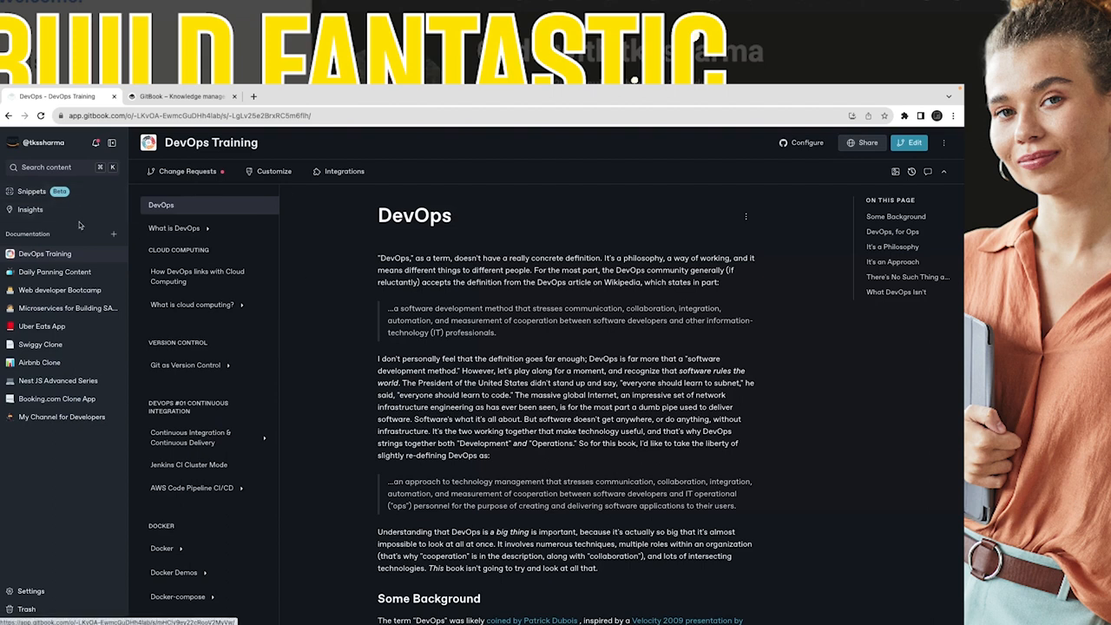
pyautogui.moveTo(87, 388)
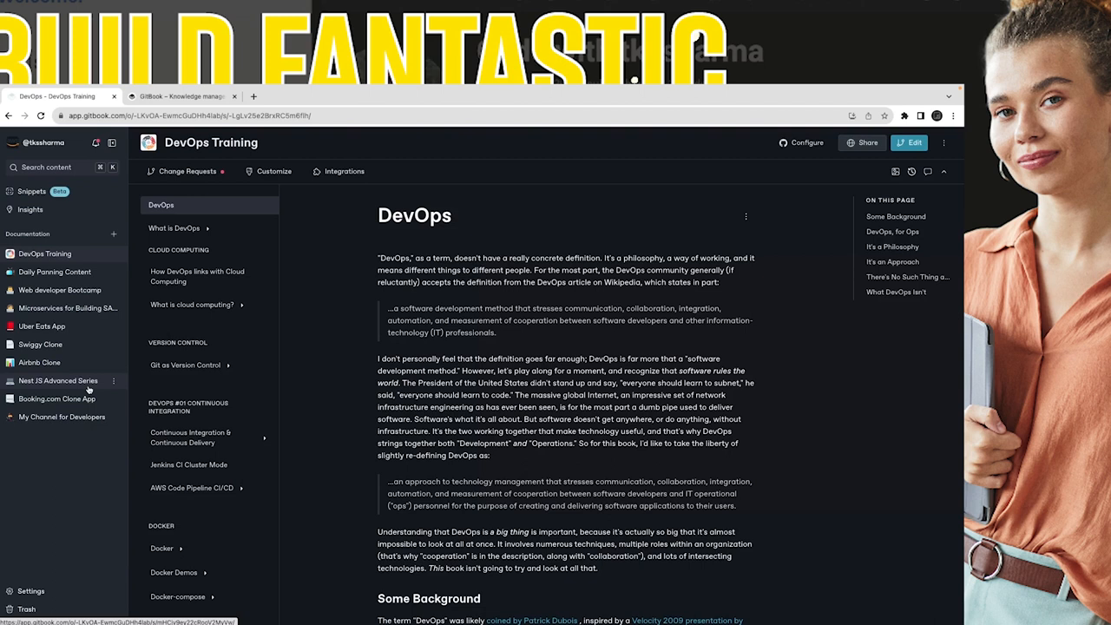
# - Return to My Channel for Developers and browse Mission and About me under Vision, Mission & Focus
pyautogui.click(62, 416)
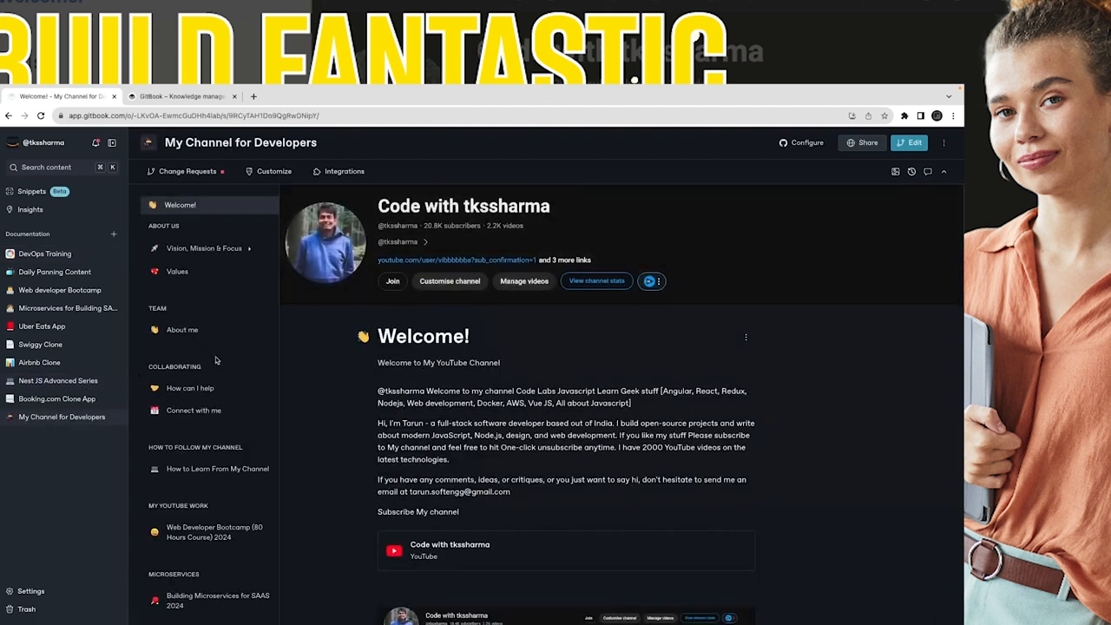
pyautogui.moveTo(205, 292)
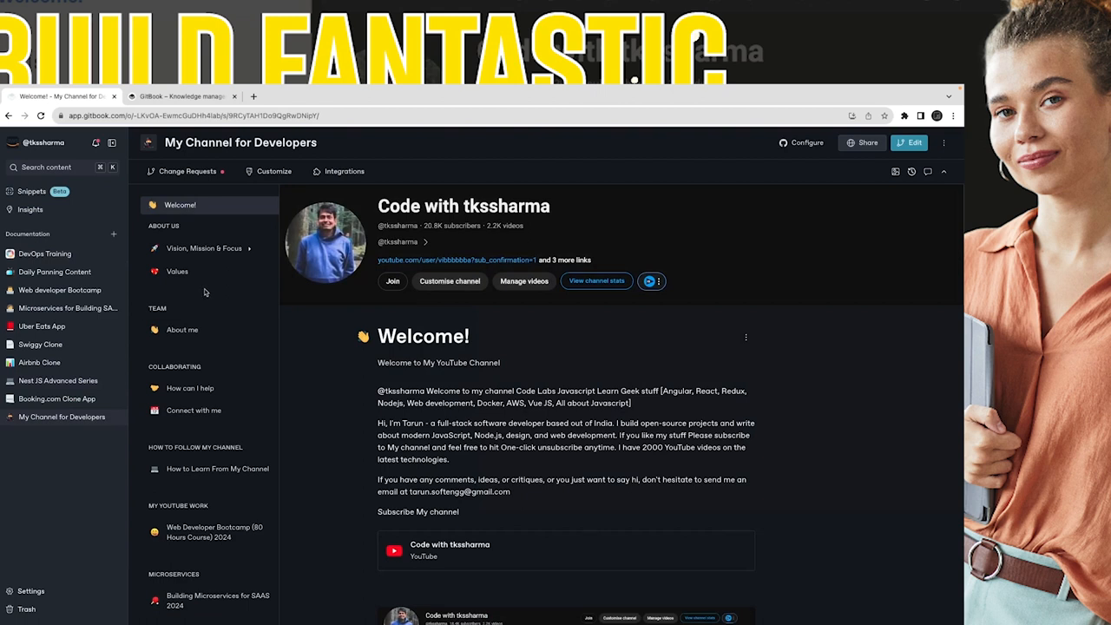
pyautogui.click(203, 248)
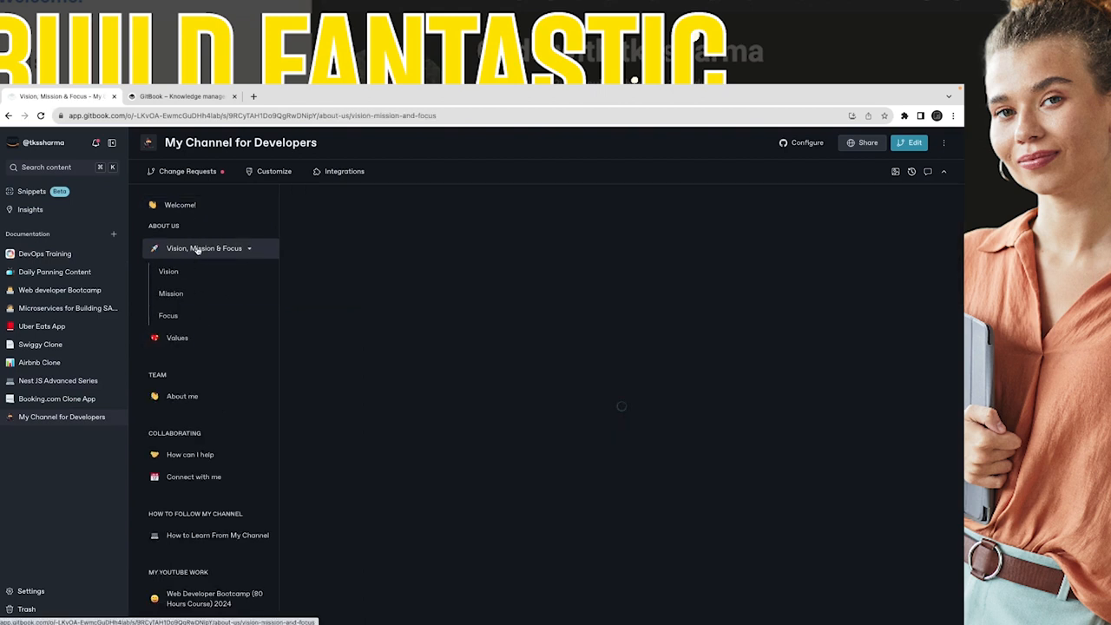
pyautogui.click(170, 294)
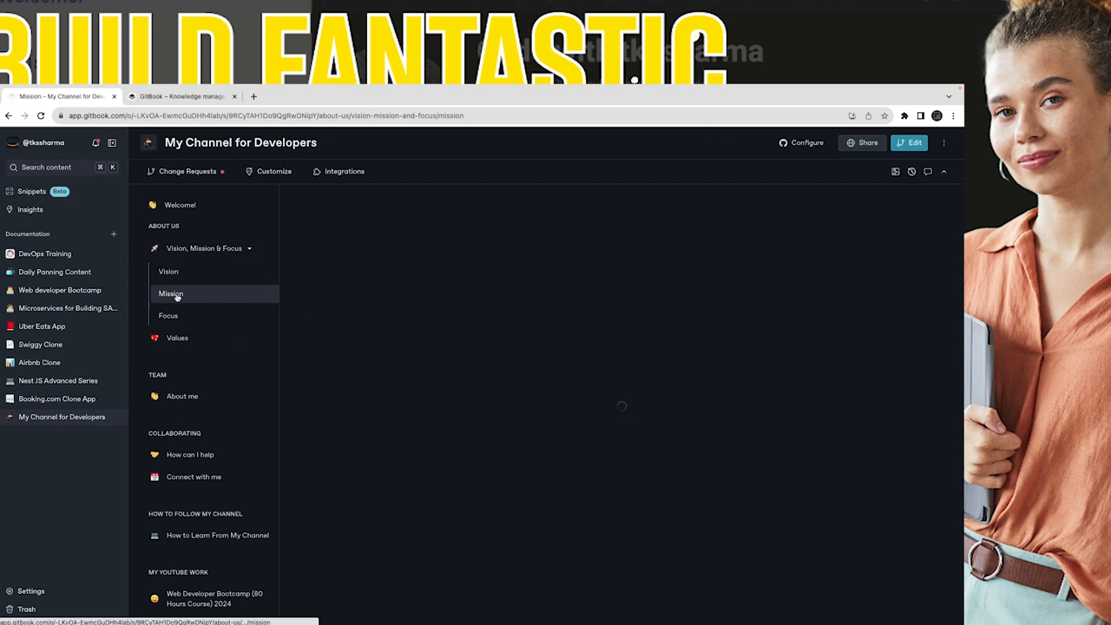
pyautogui.click(180, 395)
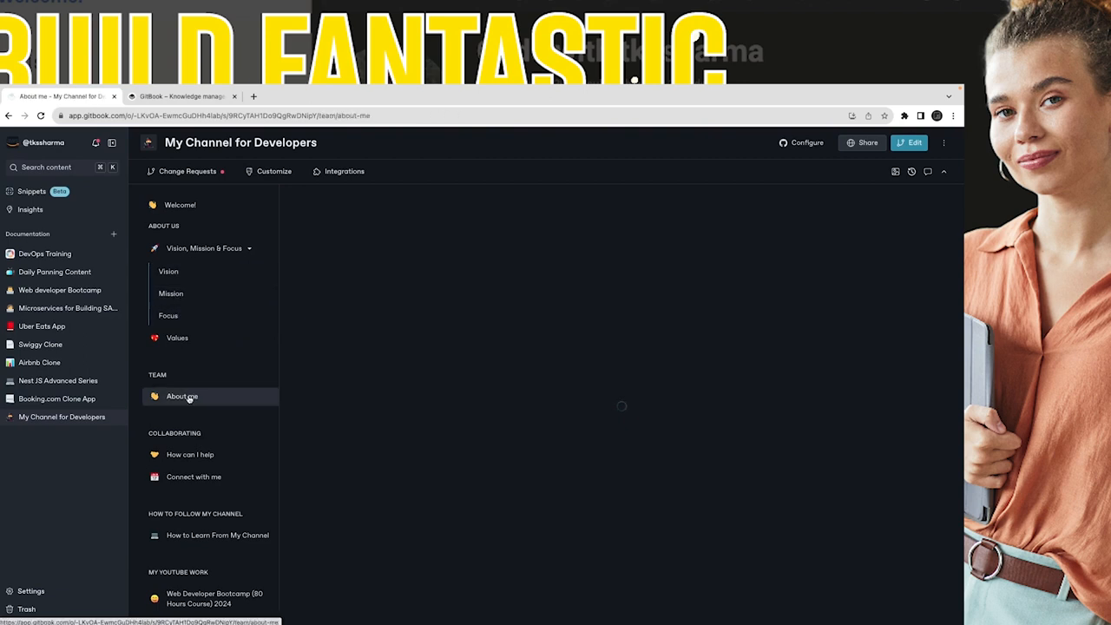
pyautogui.moveTo(392, 339)
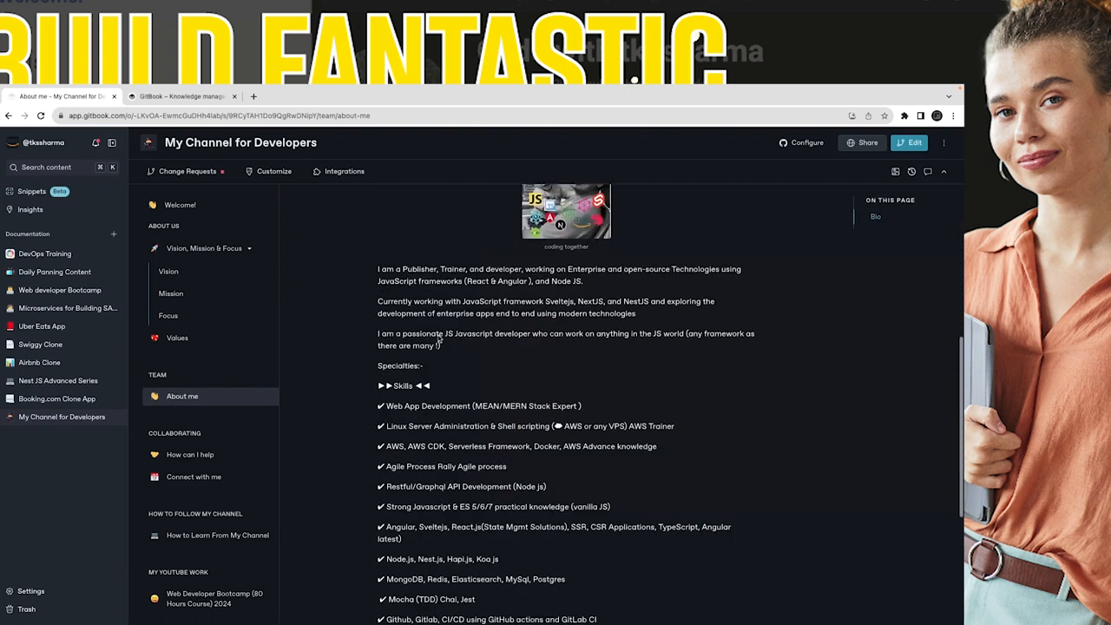
pyautogui.scroll(-3)
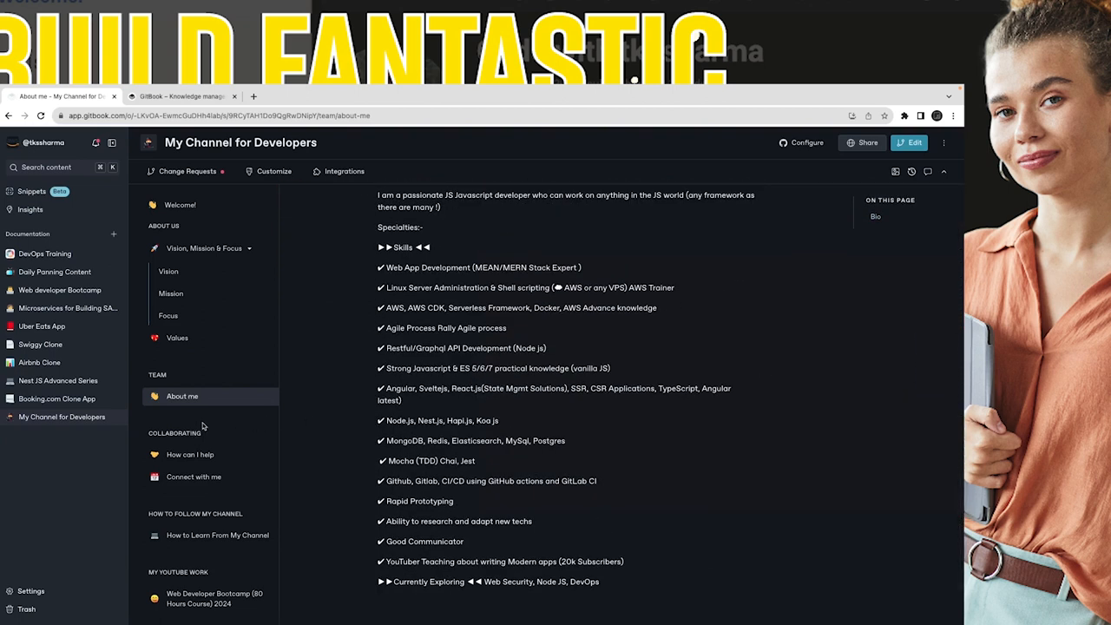
pyautogui.moveTo(208, 525)
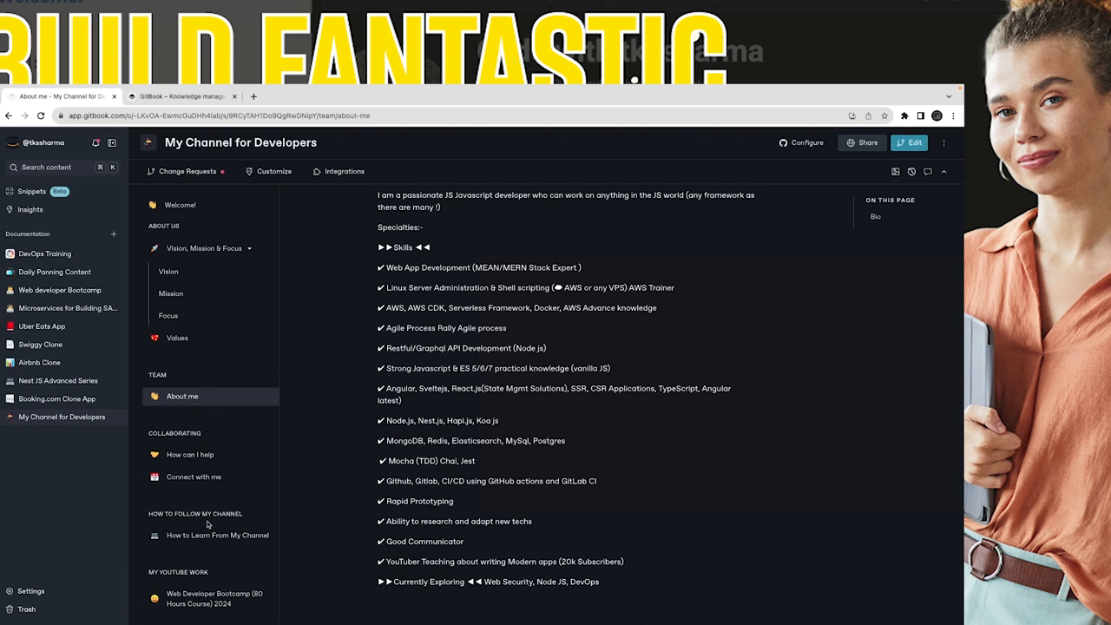
# - Browse the How to Learn pages: Web Developer Bootcamp, Microservices for SAAS, Ninja Developer, Node JS Scaling
pyautogui.click(217, 535)
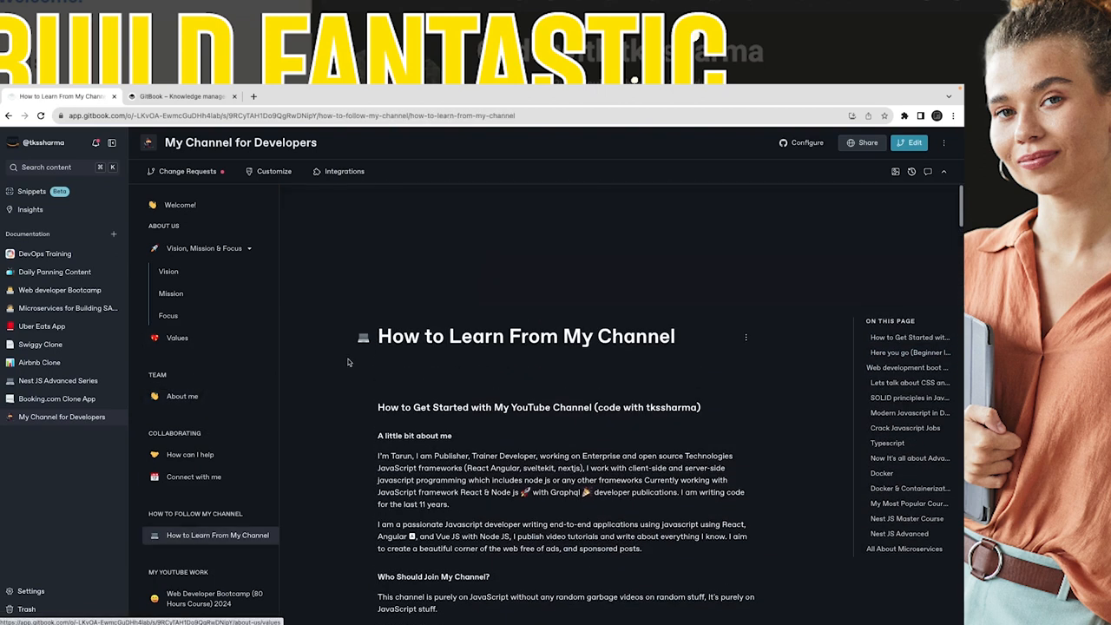
pyautogui.scroll(-3)
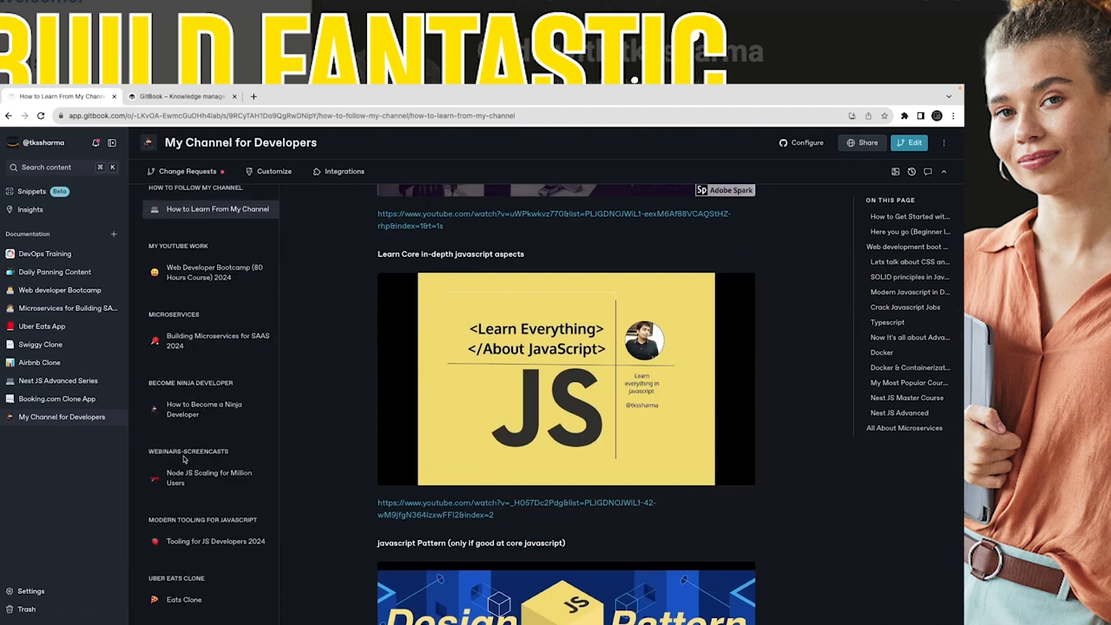
pyautogui.click(214, 271)
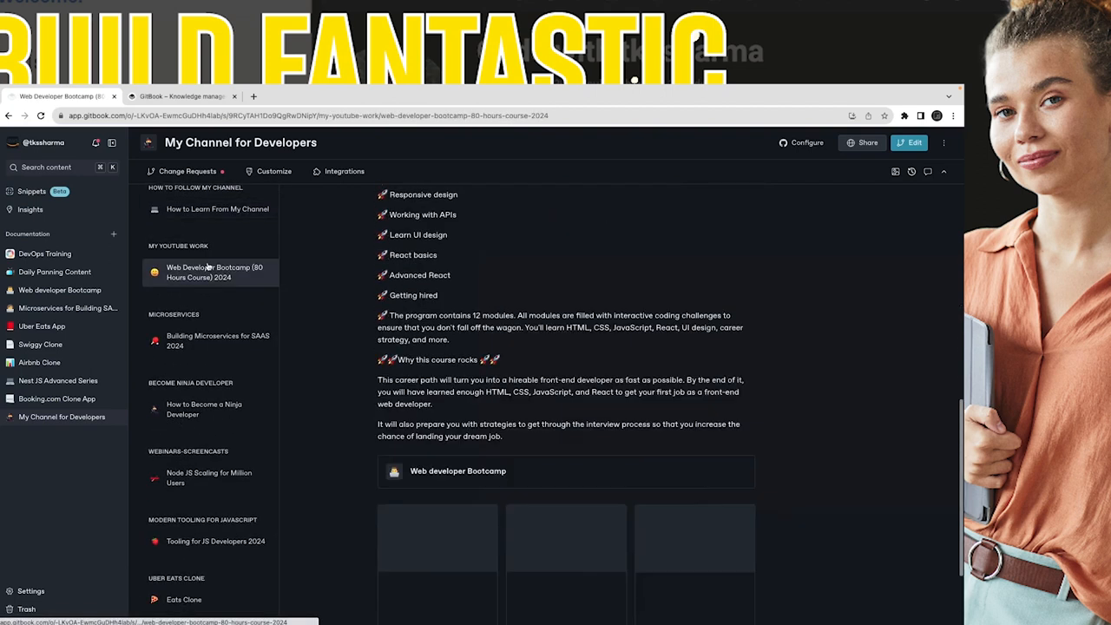
pyautogui.scroll(3)
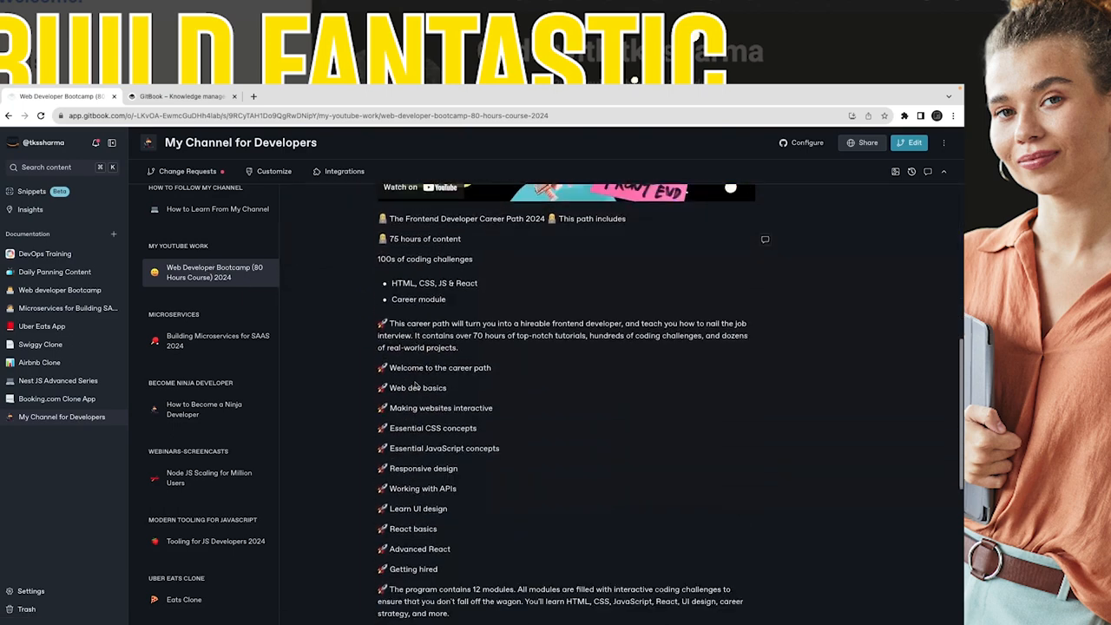
pyautogui.click(219, 340)
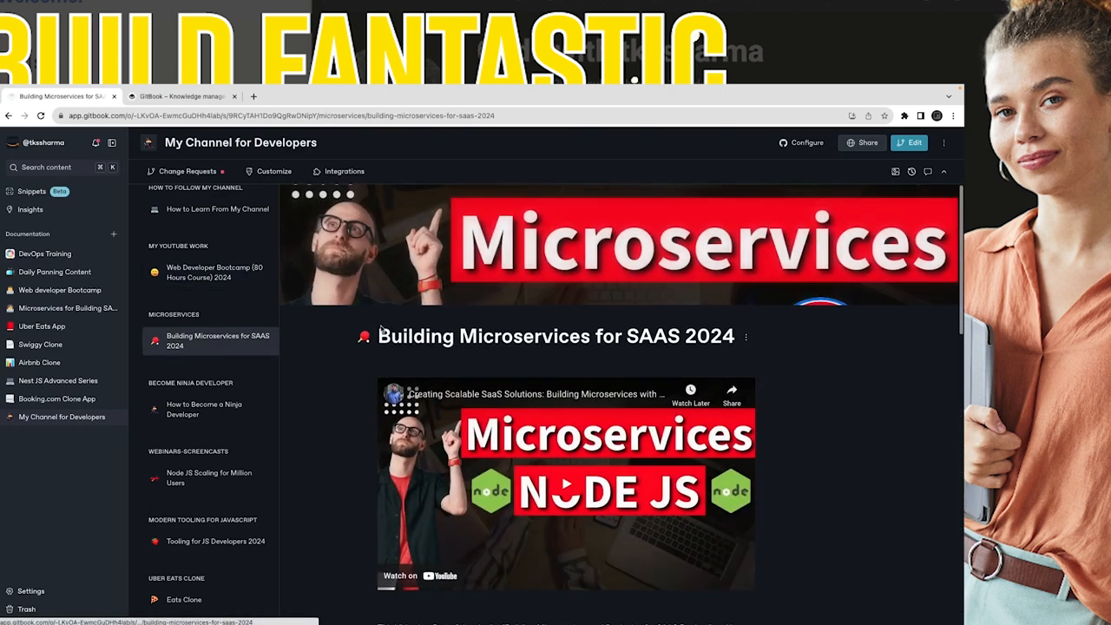
pyautogui.click(204, 409)
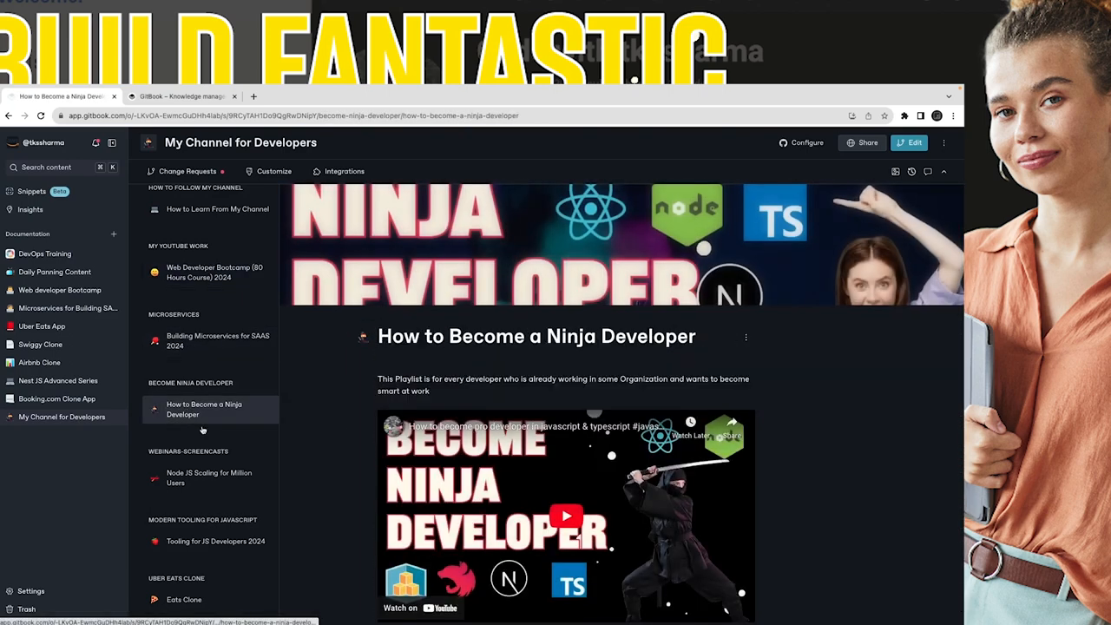
pyautogui.click(208, 477)
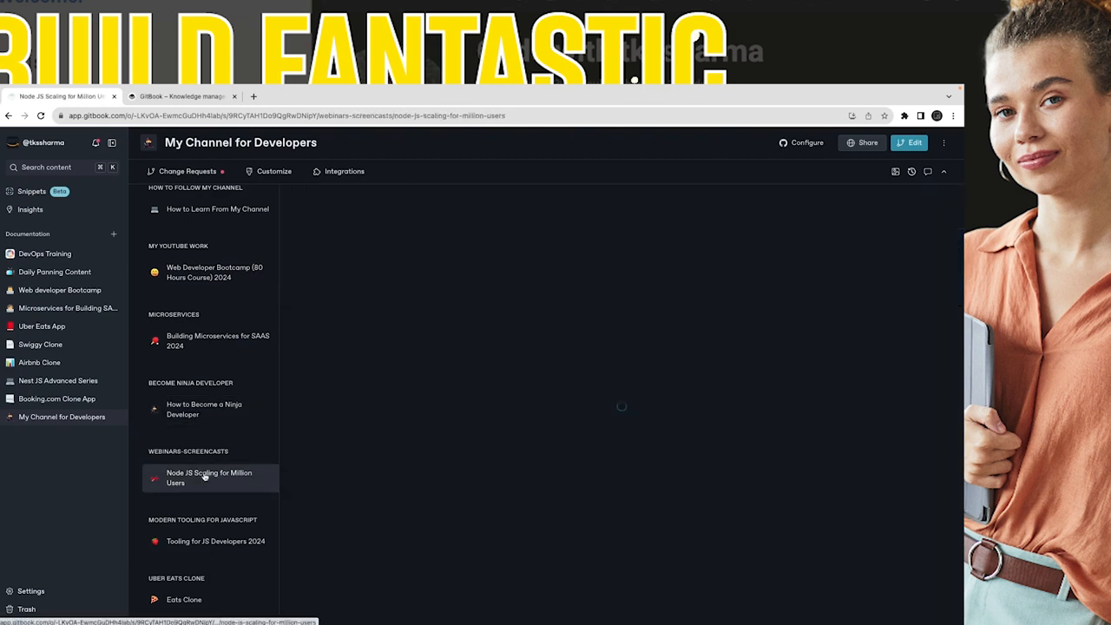
pyautogui.click(208, 478)
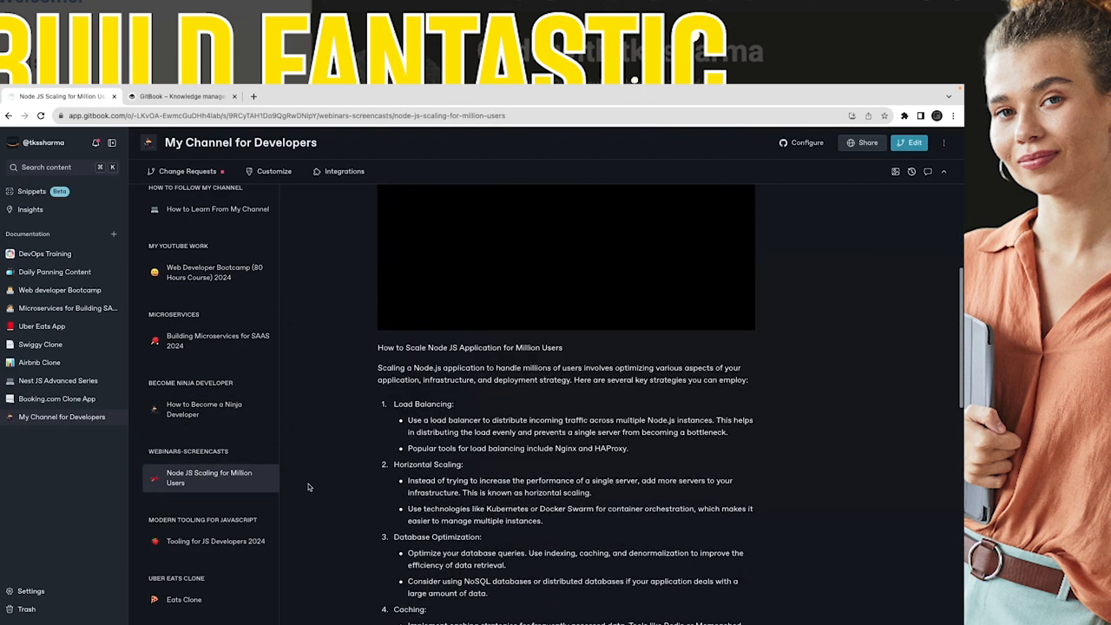
pyautogui.scroll(-3)
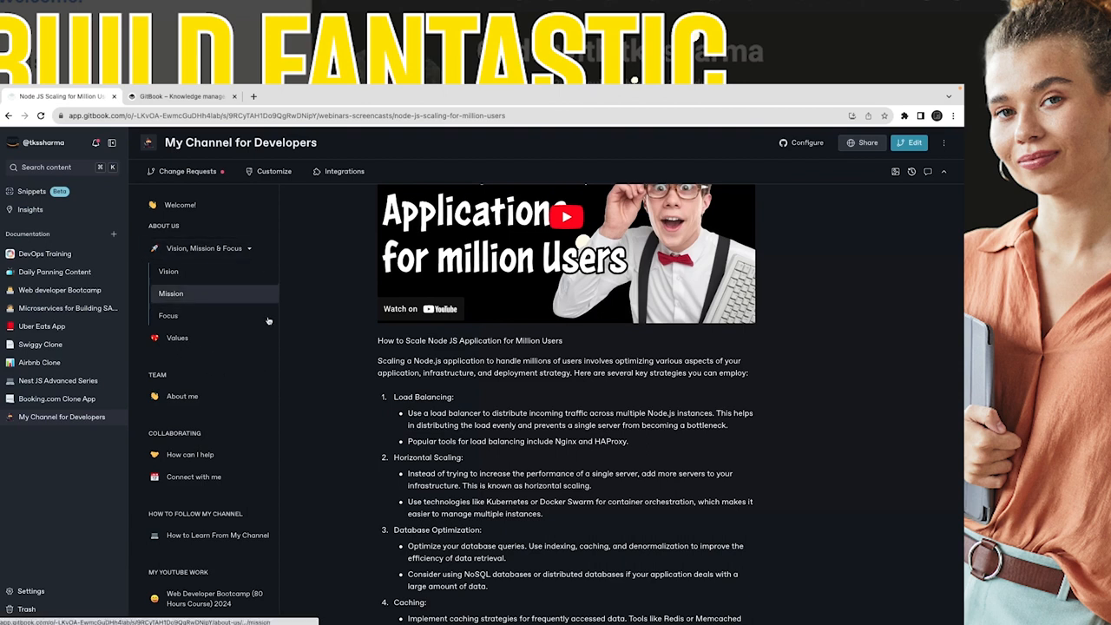
# - Return to the DevOps Training space via the Dashboard and show the options for adding new content
pyautogui.click(45, 254)
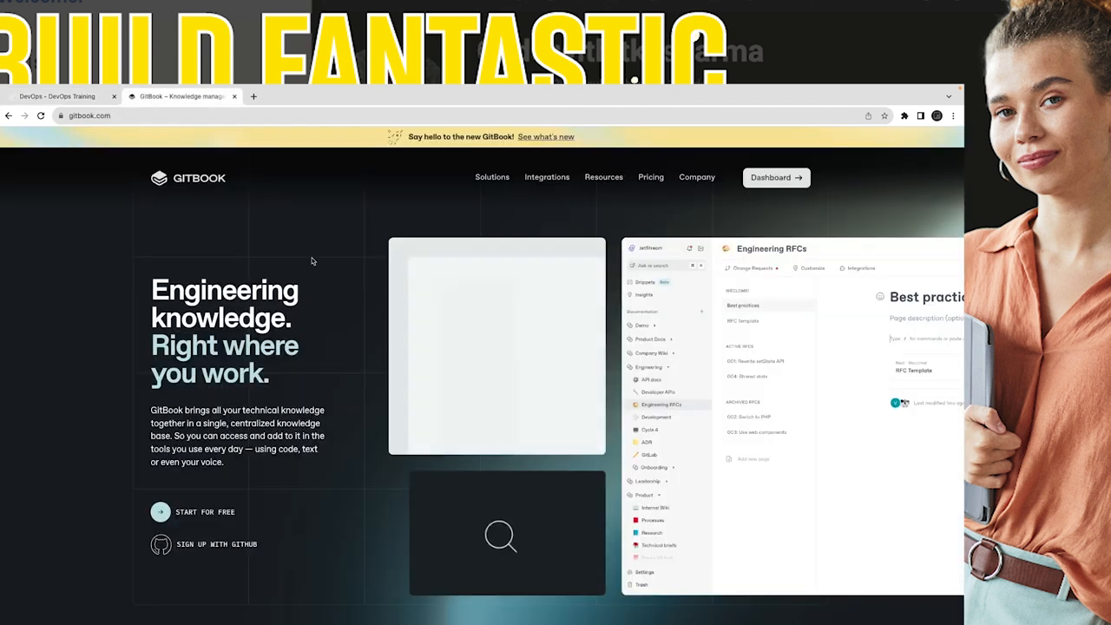
pyautogui.click(192, 510)
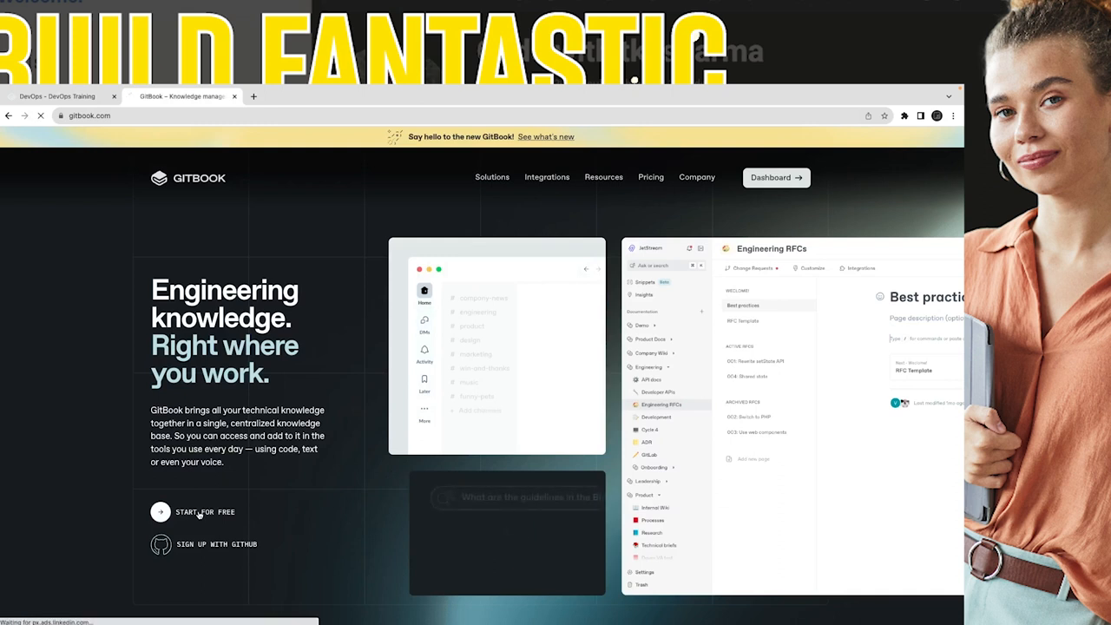
pyautogui.click(55, 98)
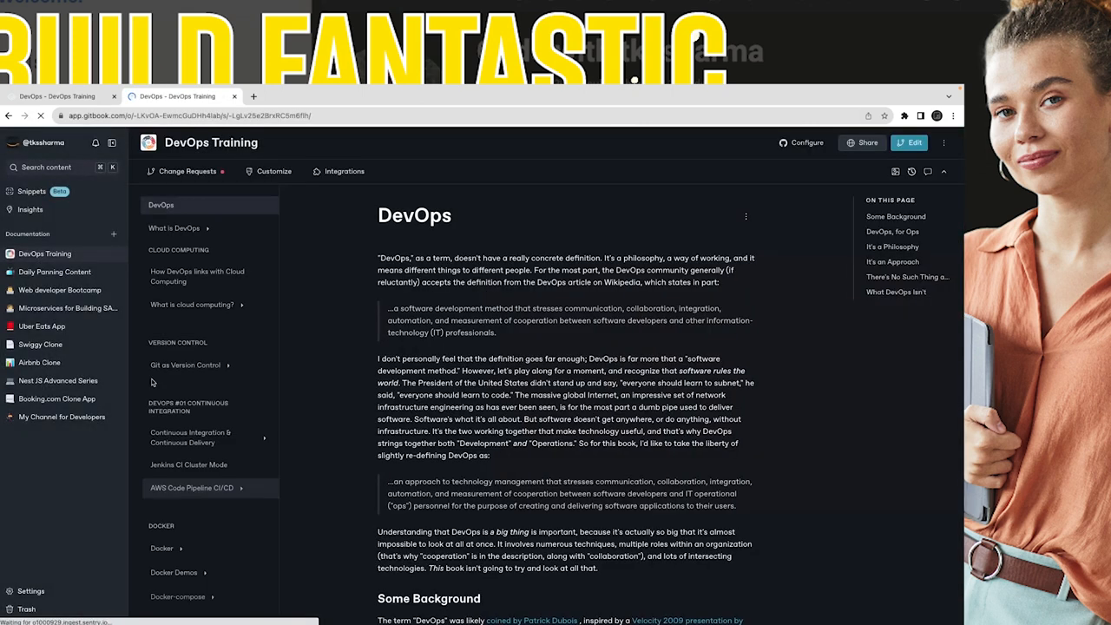
pyautogui.click(112, 232)
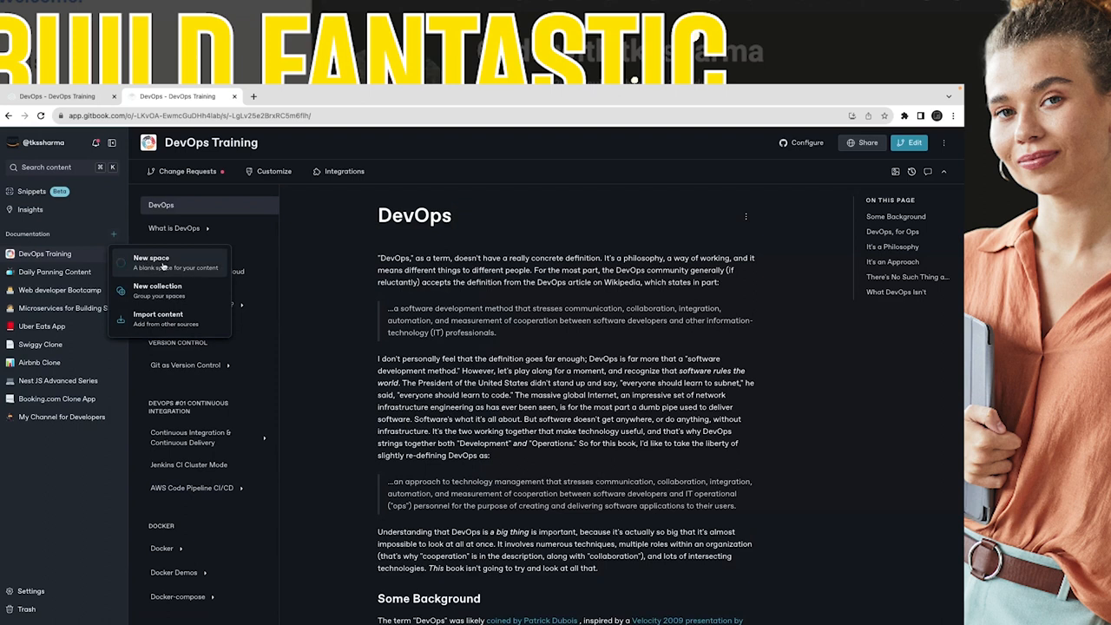
# - Create a new space and name it 'My Organization'
pyautogui.click(151, 260)
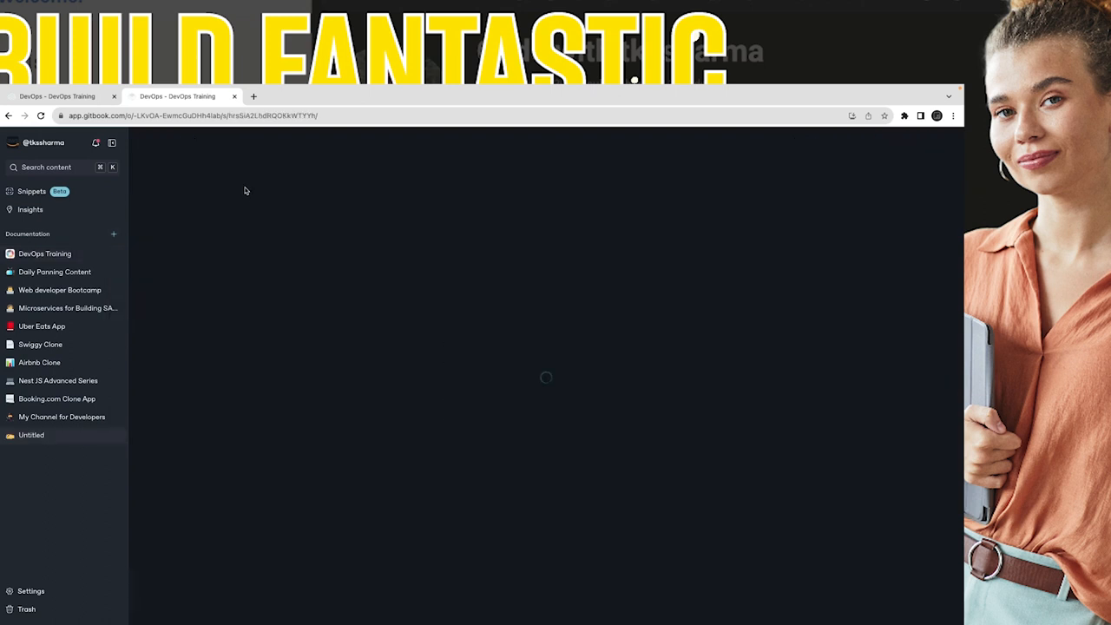
pyautogui.click(31, 434)
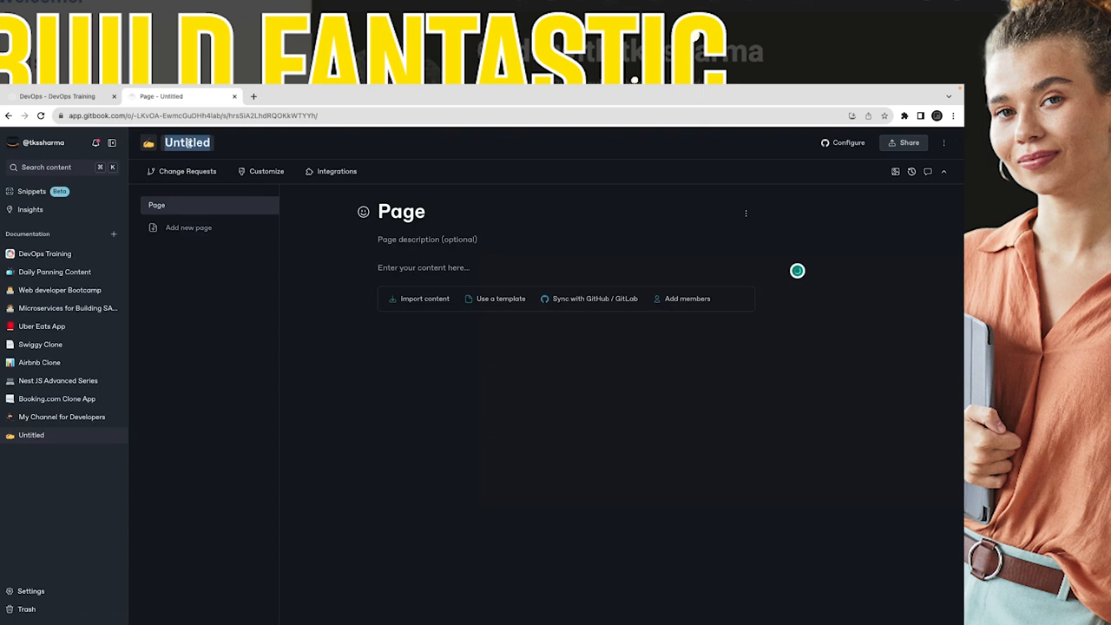
pyautogui.write('My Organization')
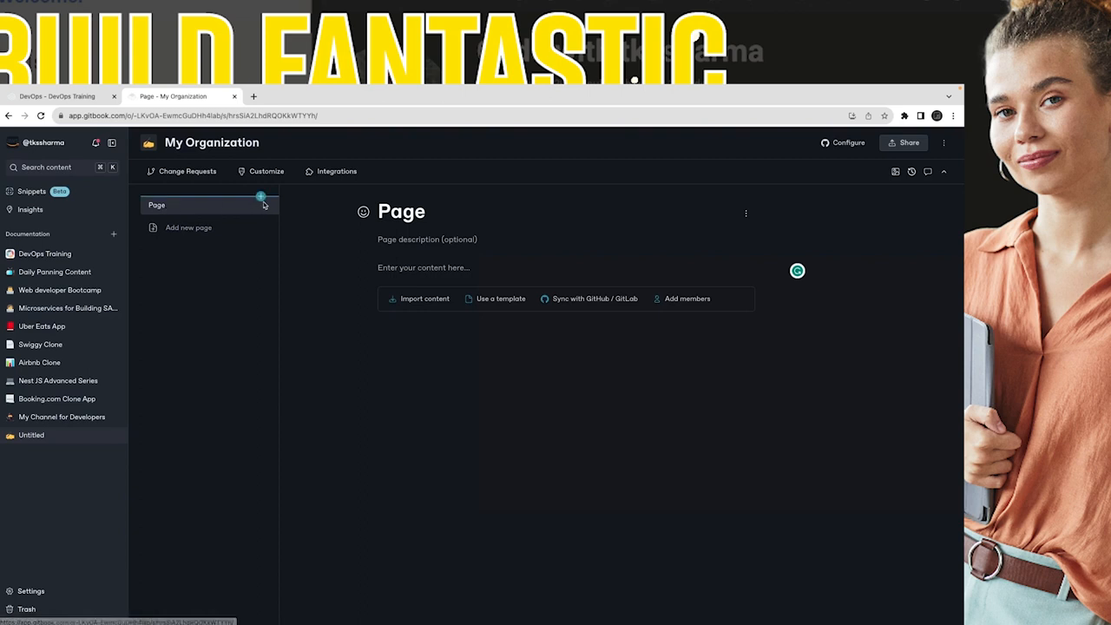
# - Rename the space's first page to 'My Comapny'
pyautogui.click(264, 205)
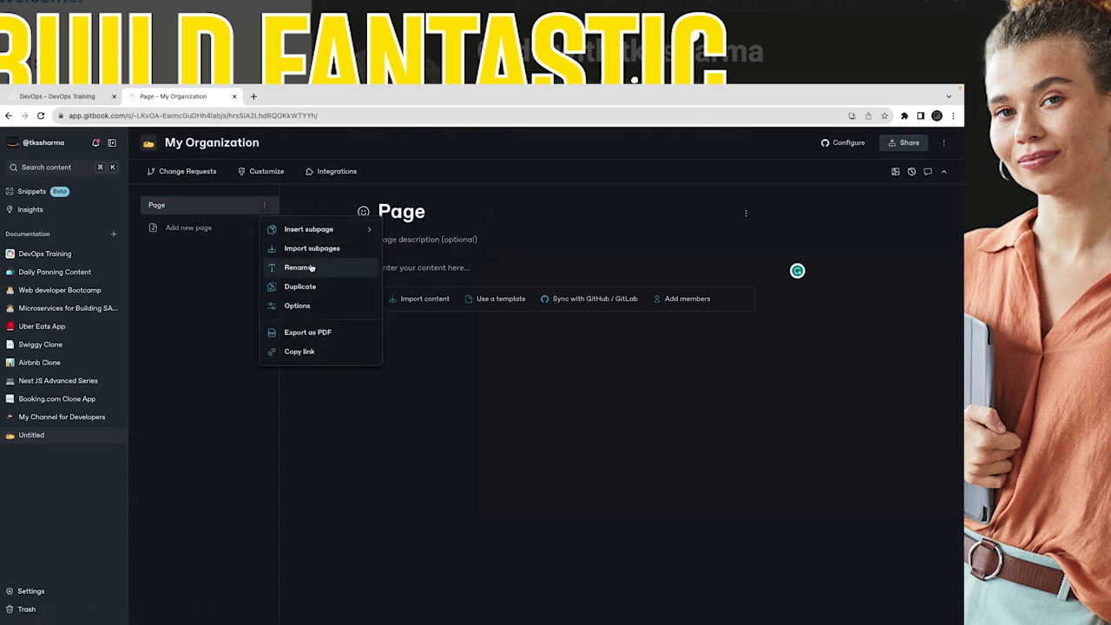
pyautogui.click(298, 267)
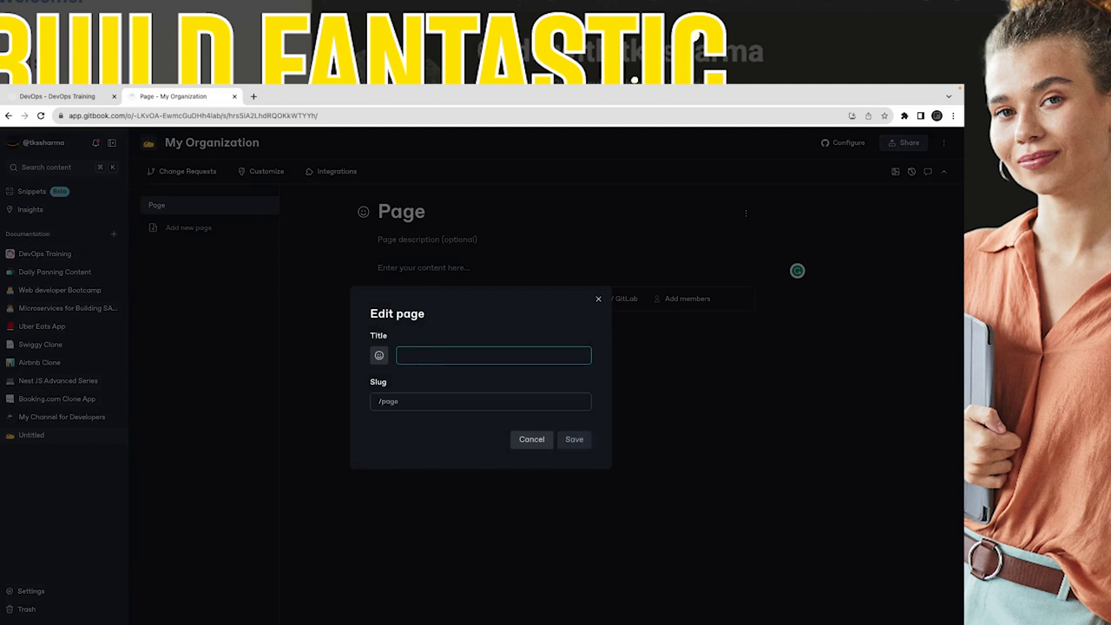
pyautogui.write('My Co')
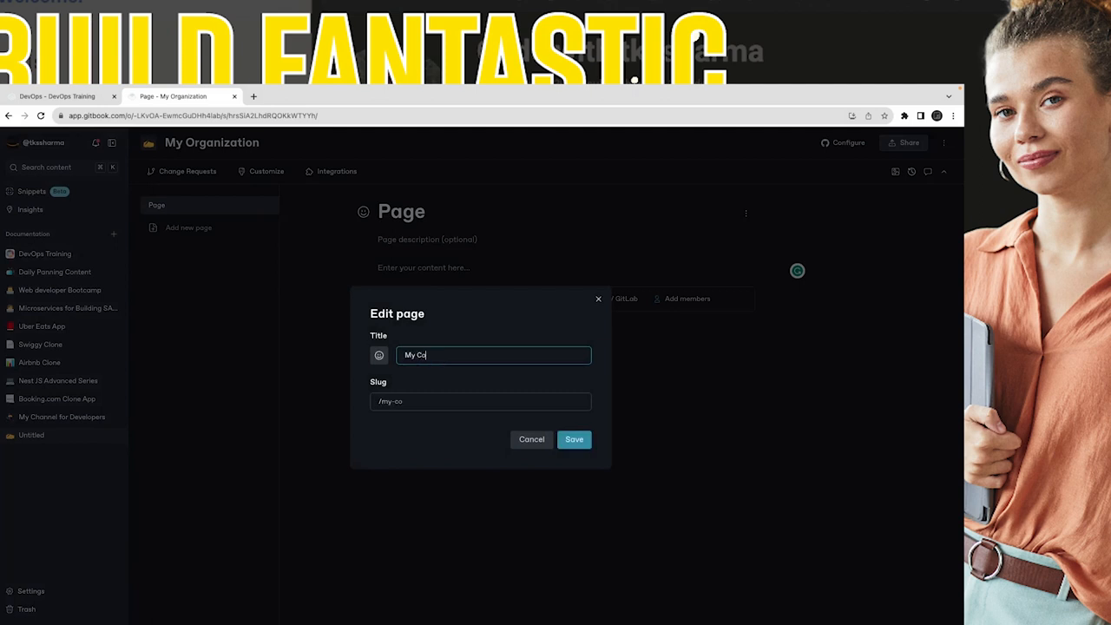
pyautogui.write('mapny')
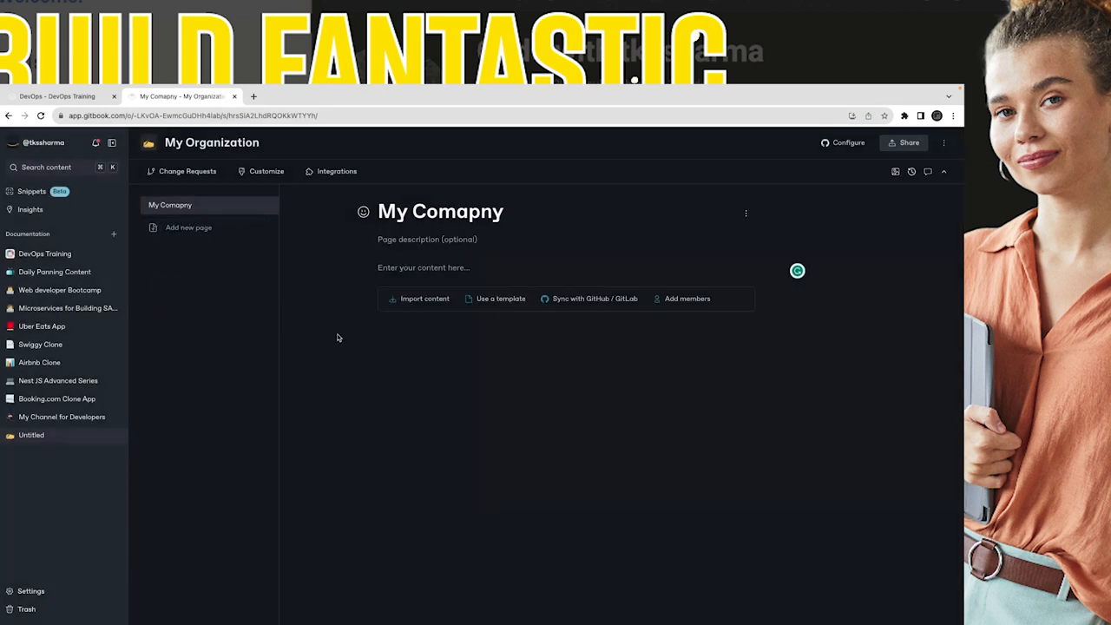
# - Browse the API Docs, Daily Planning and Design System templates, then choose Internal Wiki
pyautogui.click(500, 299)
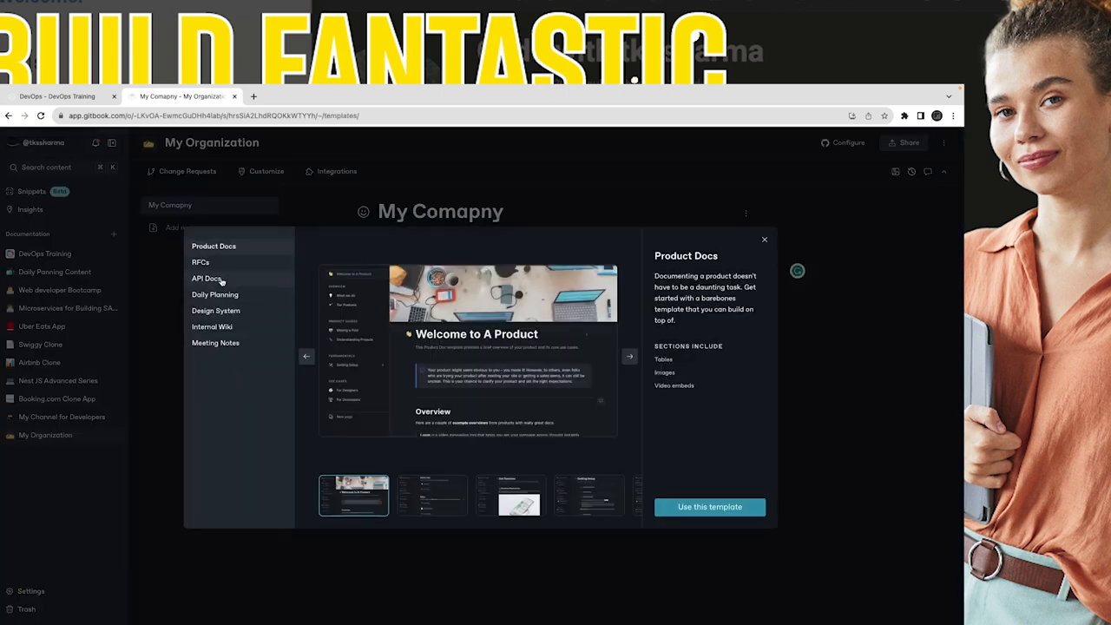
pyautogui.click(207, 278)
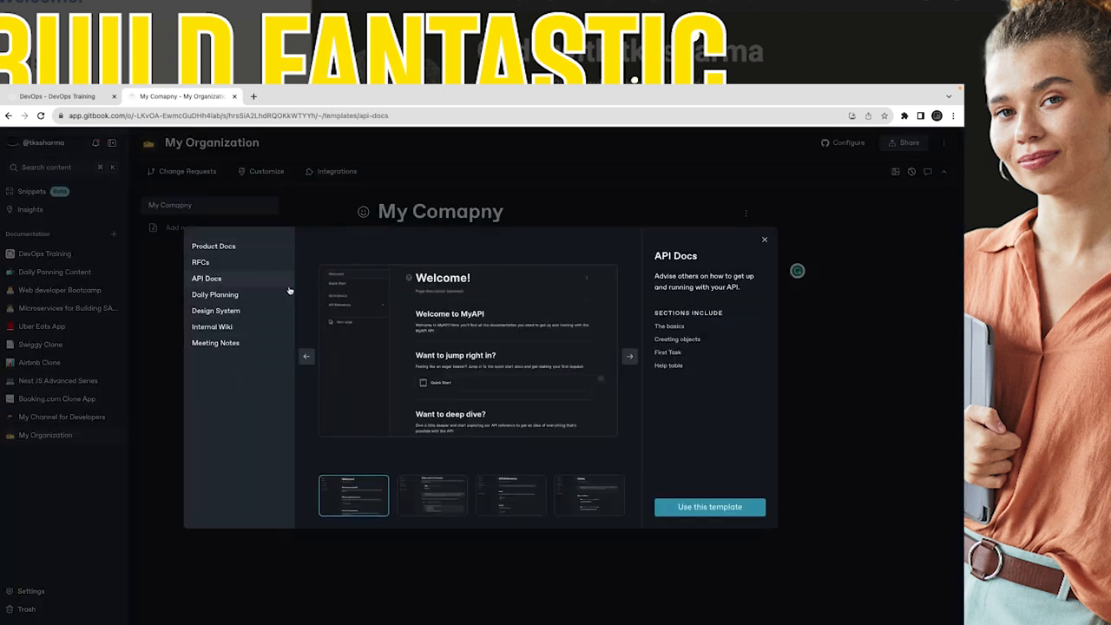
pyautogui.click(215, 295)
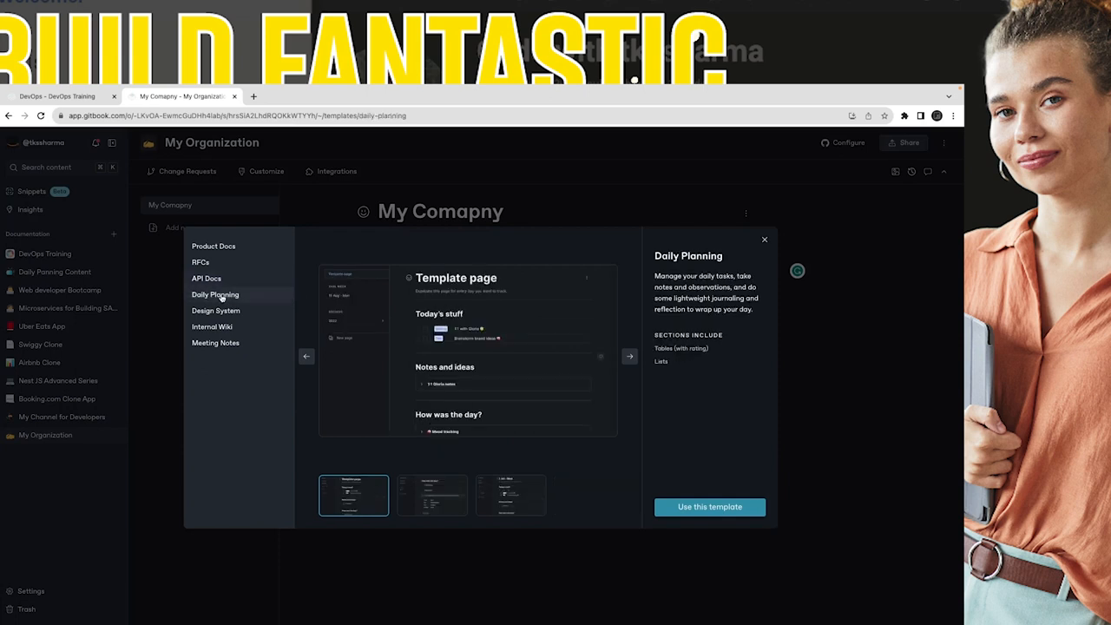
pyautogui.click(216, 308)
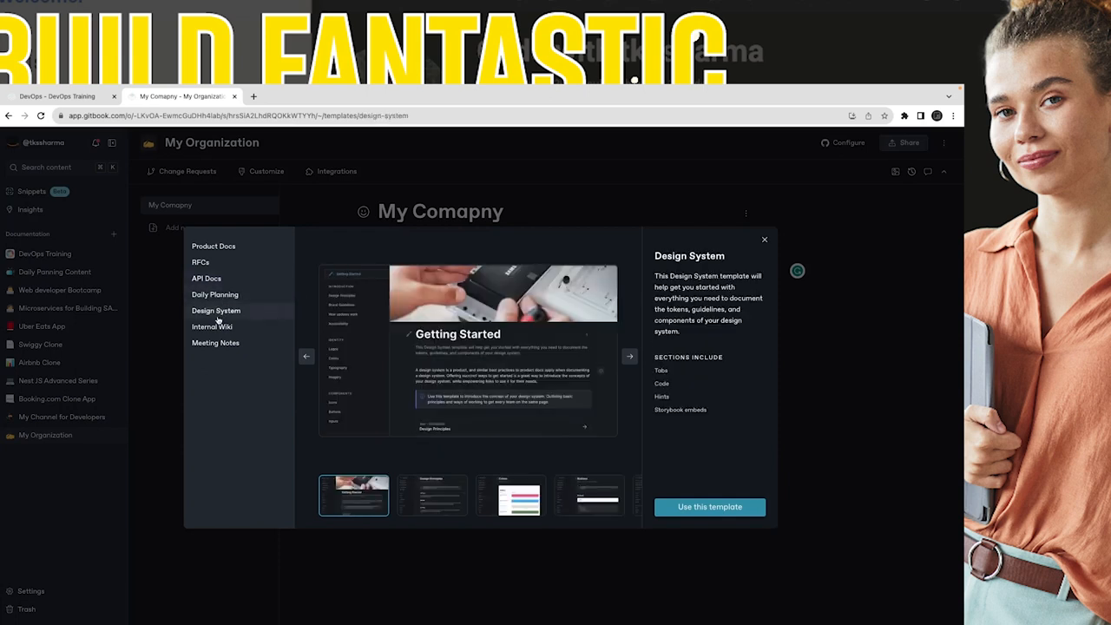
pyautogui.click(212, 326)
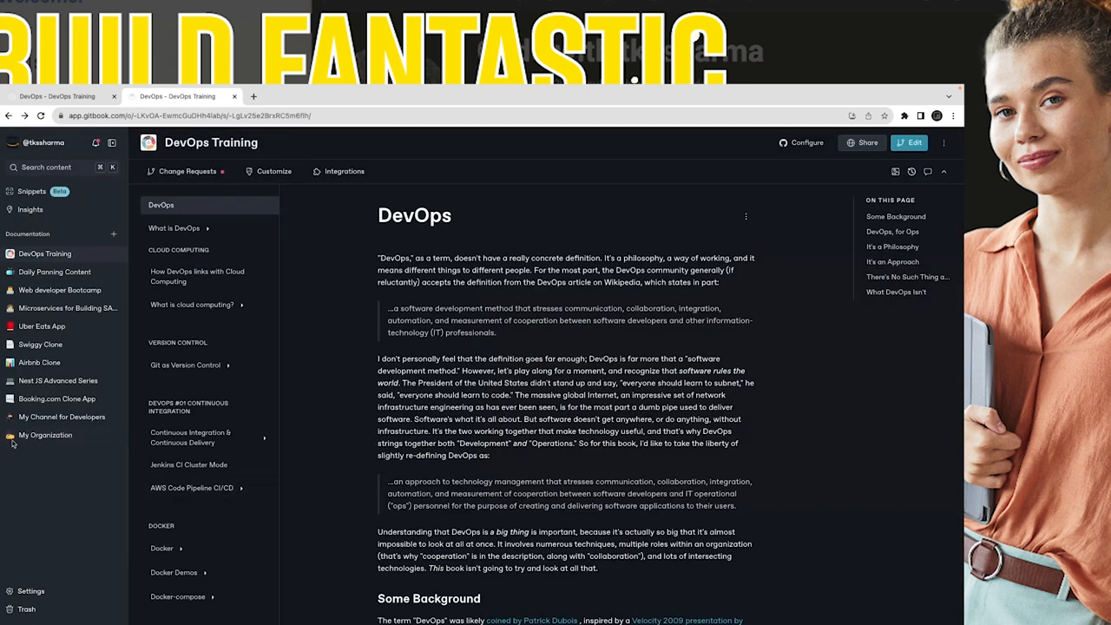
# - Open the My Organization space on its Internal Wiki Welcome page
pyautogui.click(46, 434)
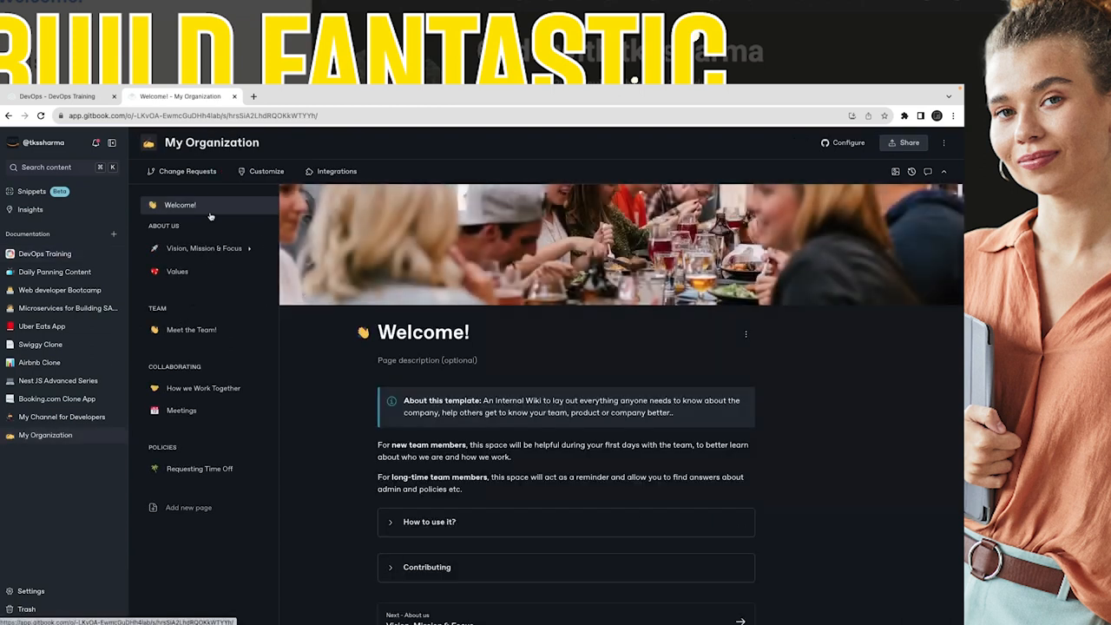
pyautogui.moveTo(576, 245)
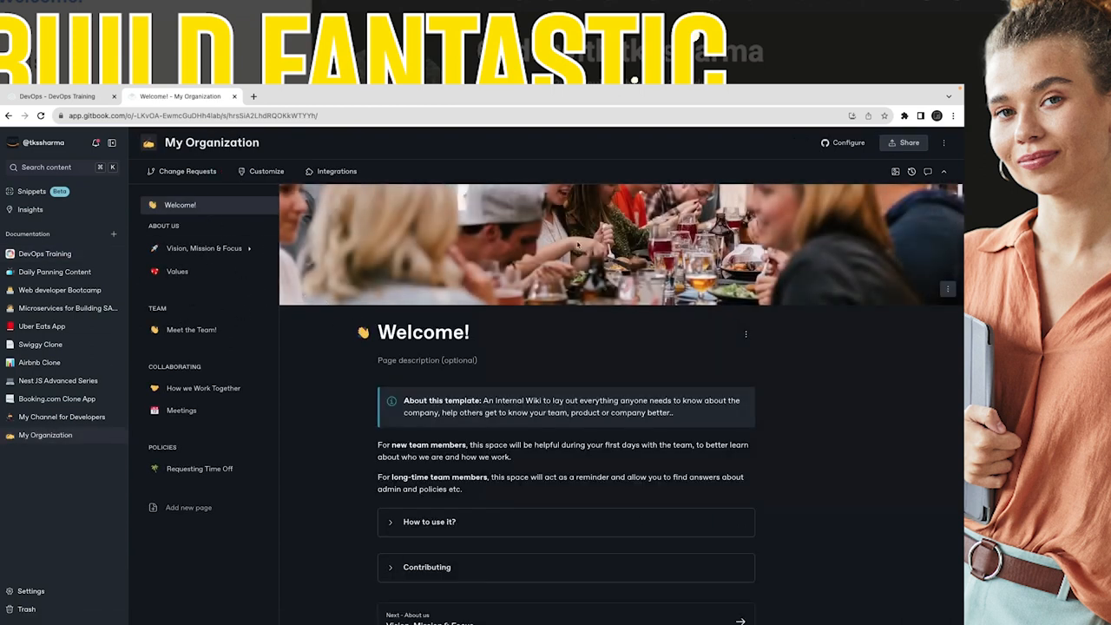
pyautogui.moveTo(576, 264)
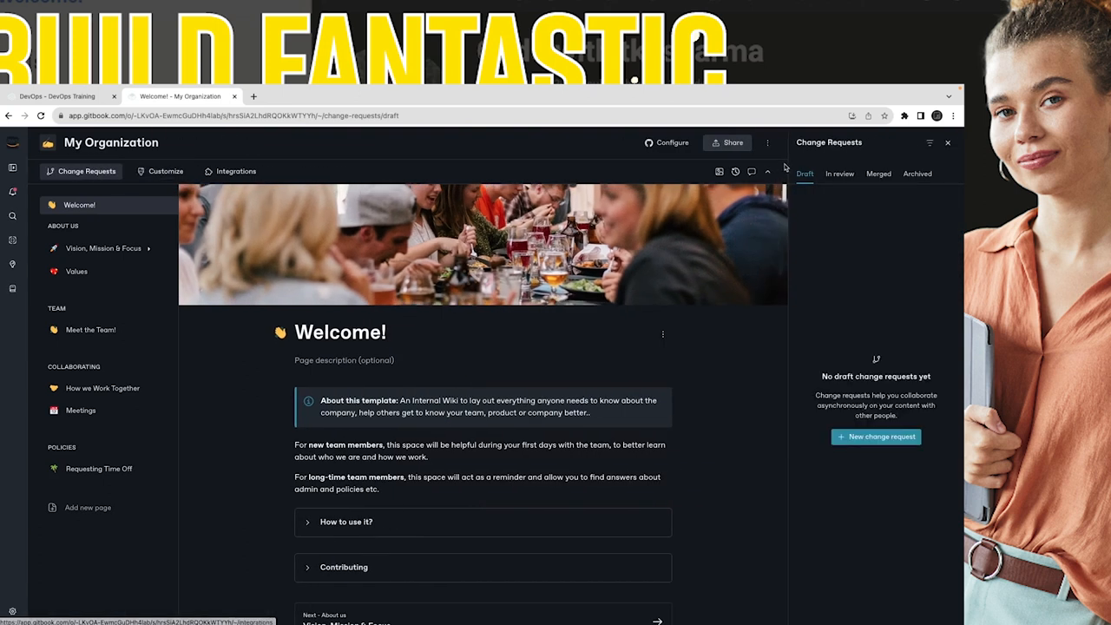
pyautogui.moveTo(264, 156)
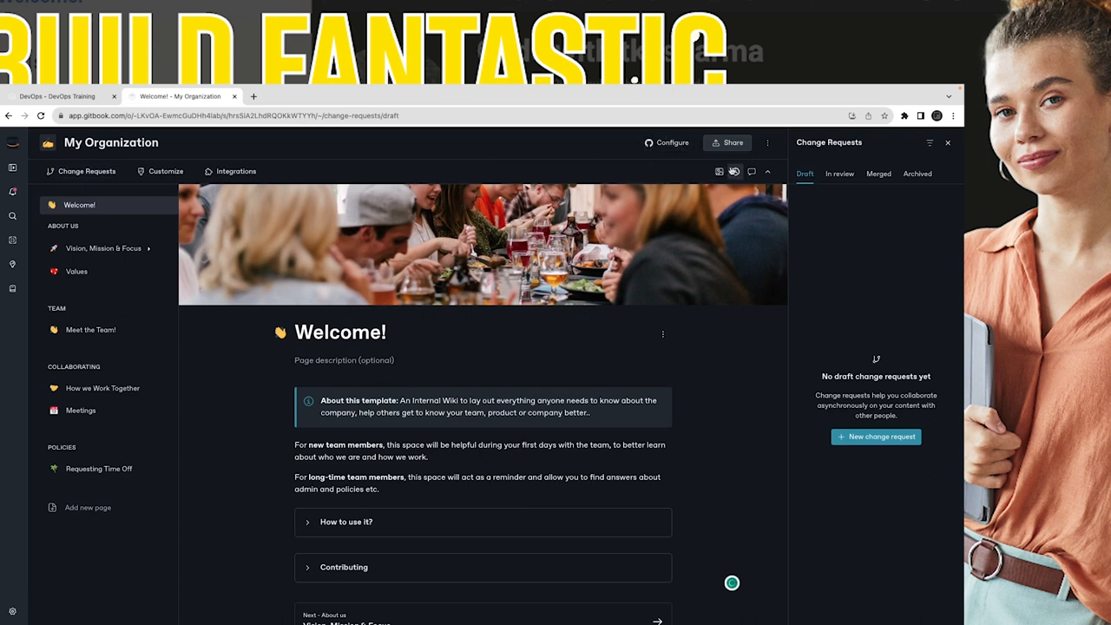
# - Look at the Git Sync settings and the Invite members sharing options, then close both
pyautogui.click(236, 172)
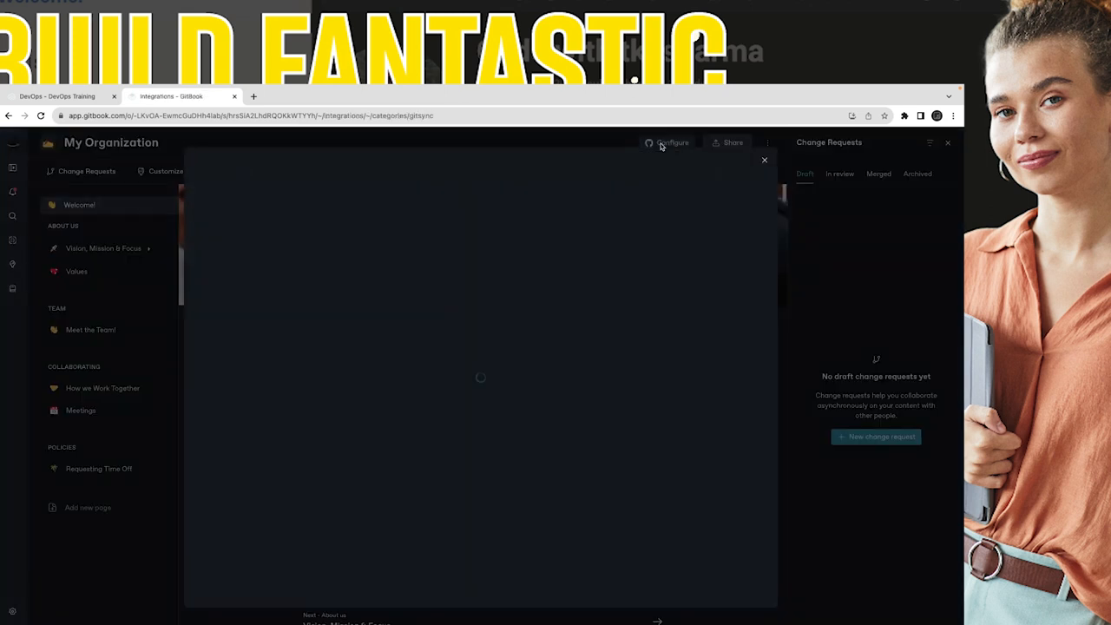
pyautogui.click(763, 160)
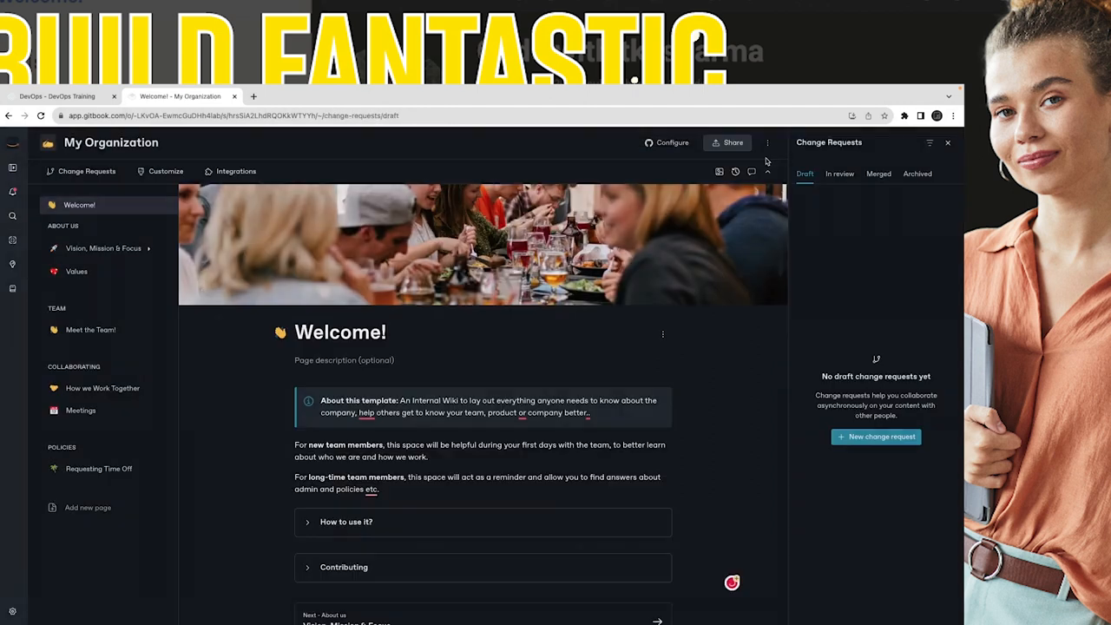
pyautogui.click(729, 142)
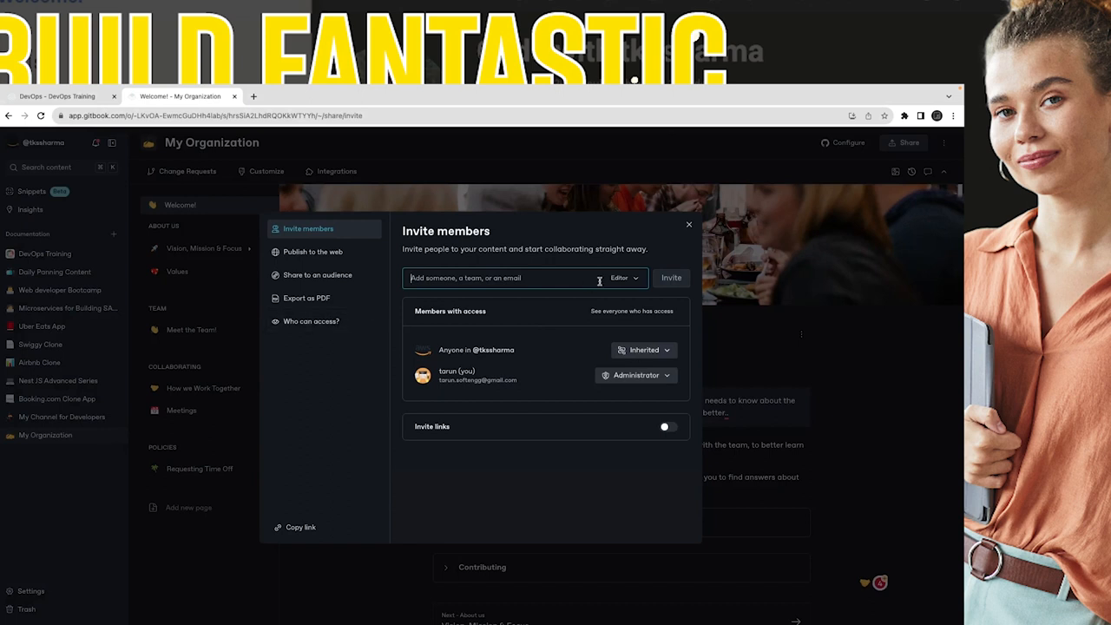
pyautogui.click(688, 225)
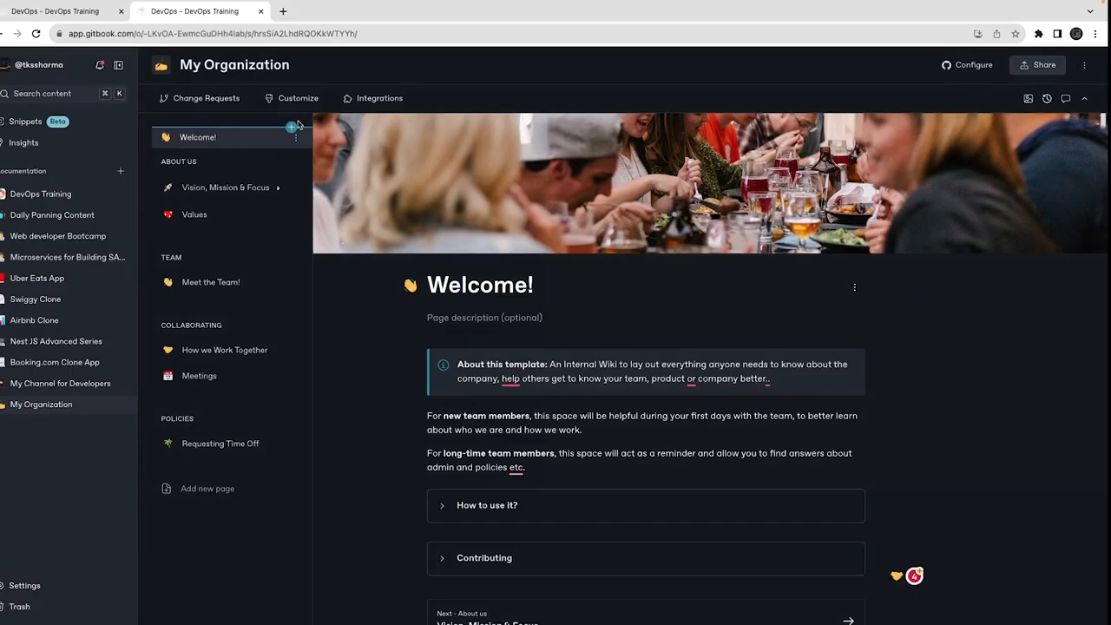
pyautogui.click(1083, 65)
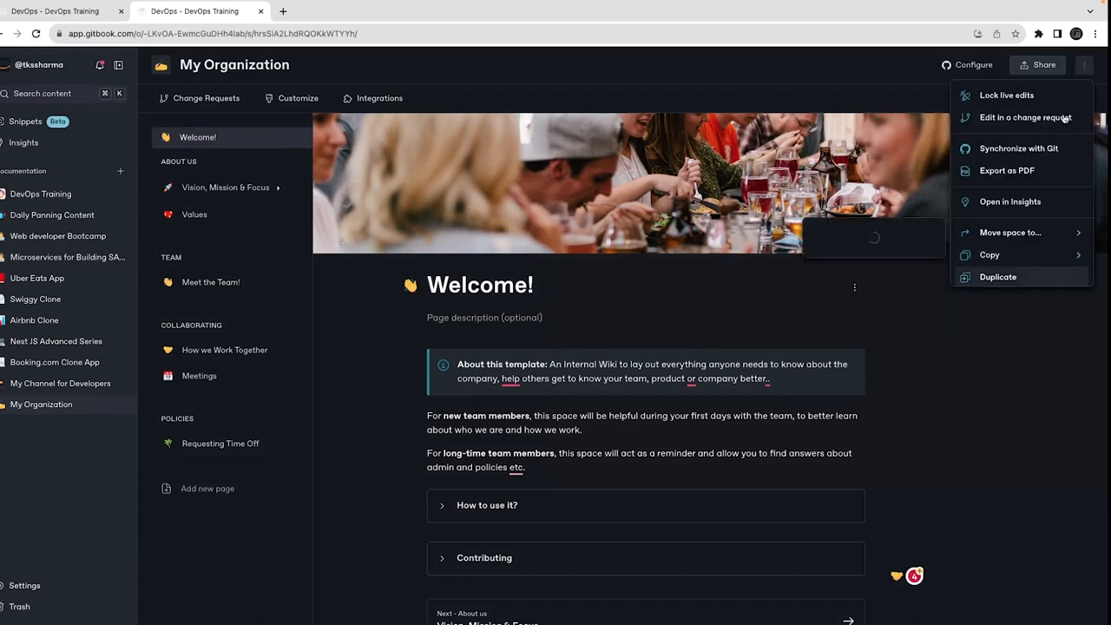
pyautogui.moveTo(1010, 202)
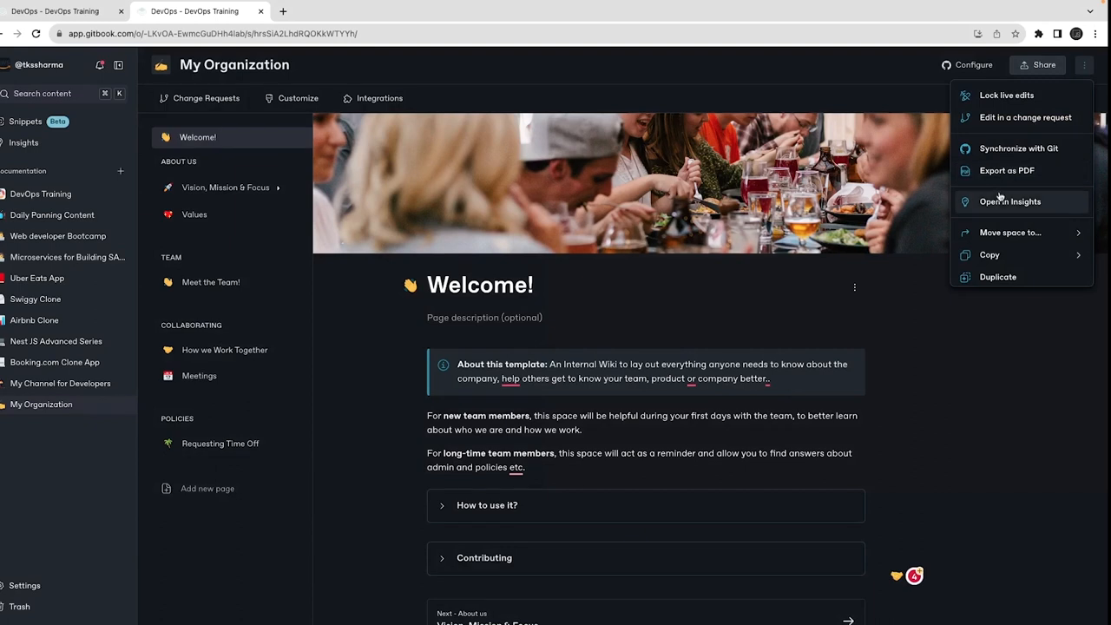
pyautogui.click(1024, 118)
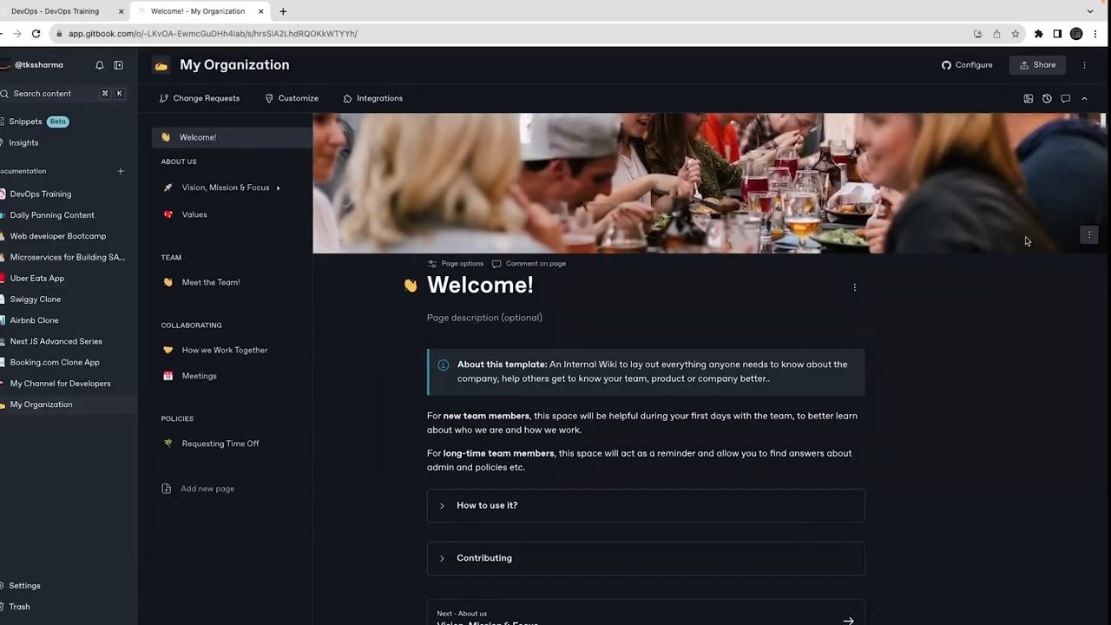
pyautogui.click(1083, 64)
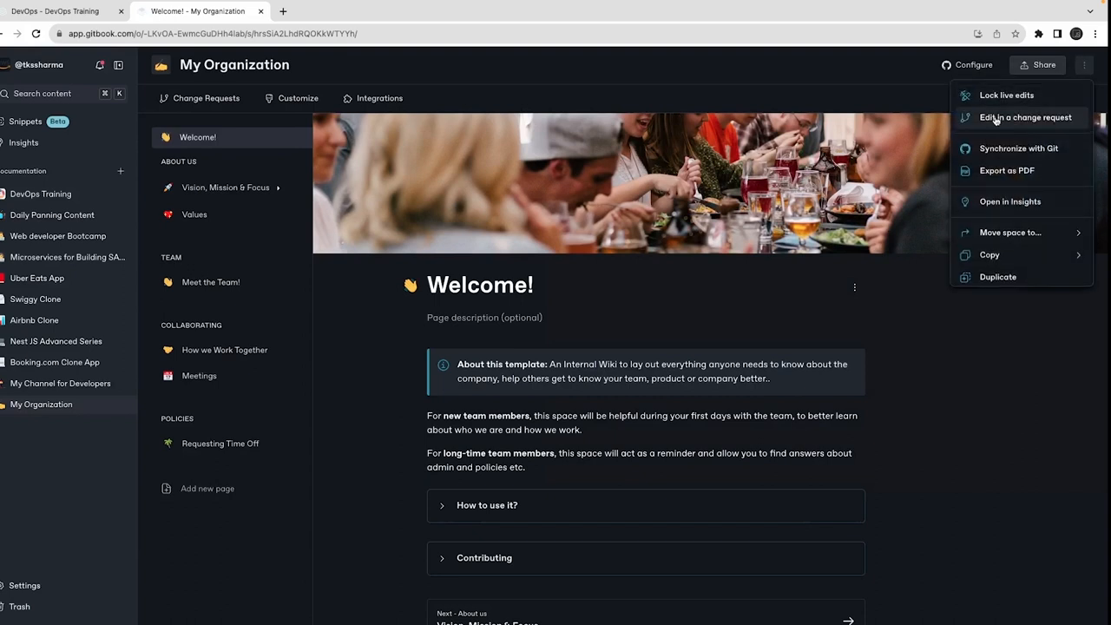
pyautogui.click(1024, 118)
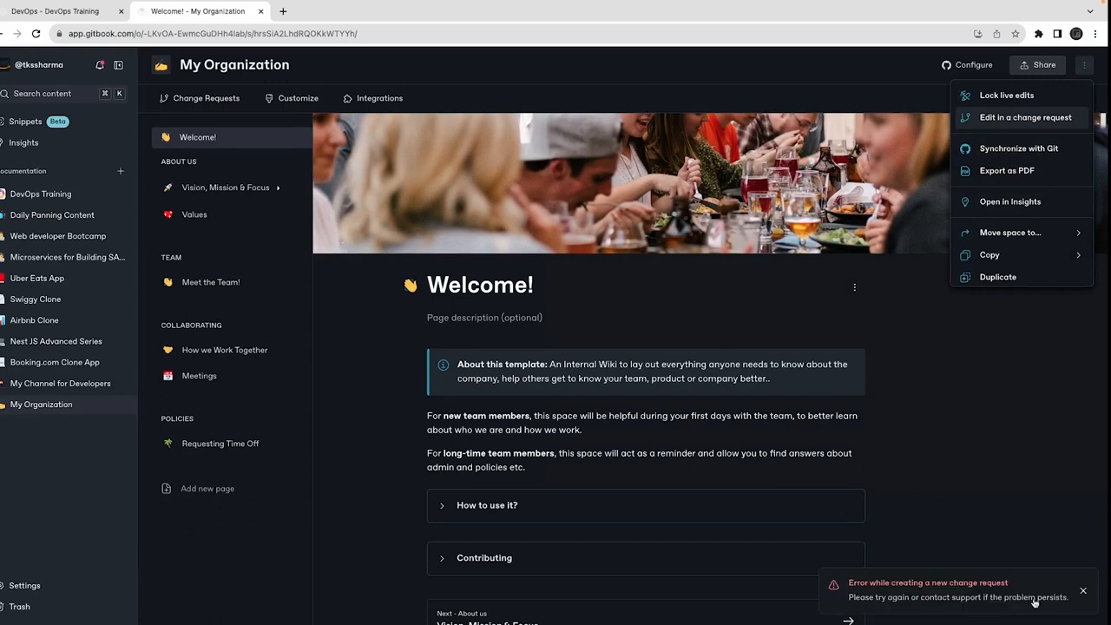
pyautogui.click(1083, 590)
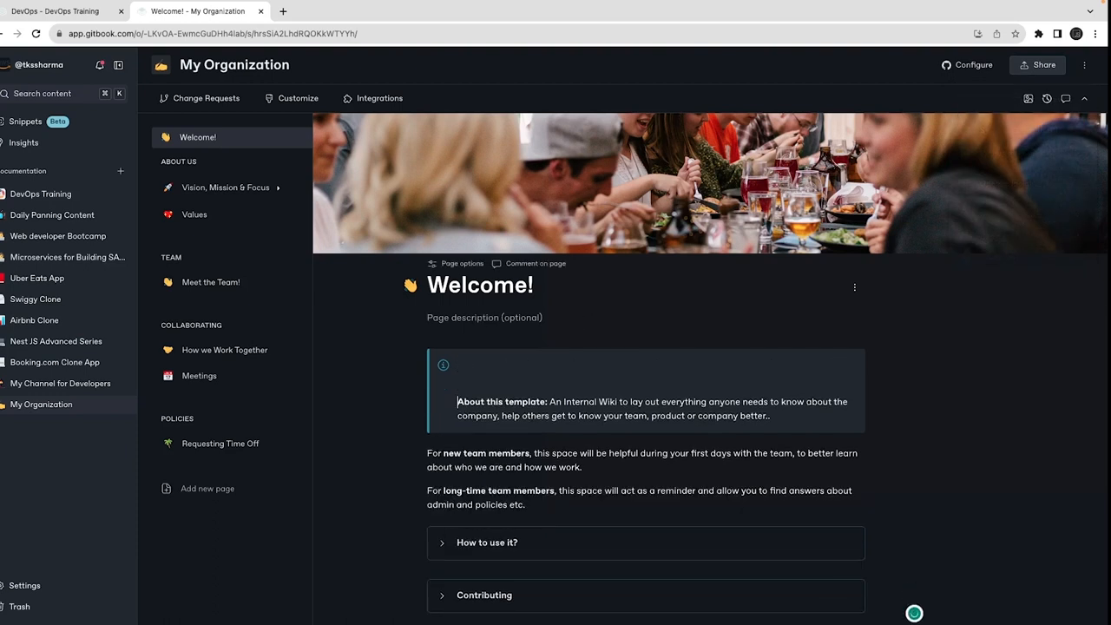
pyautogui.write('hEL')
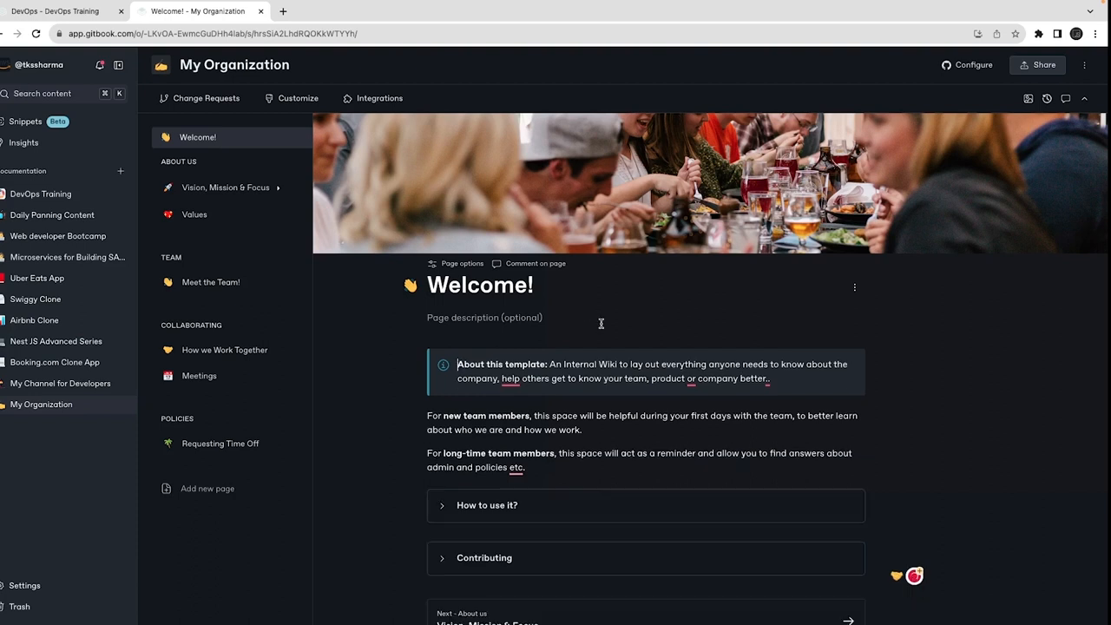
pyautogui.moveTo(218, 184)
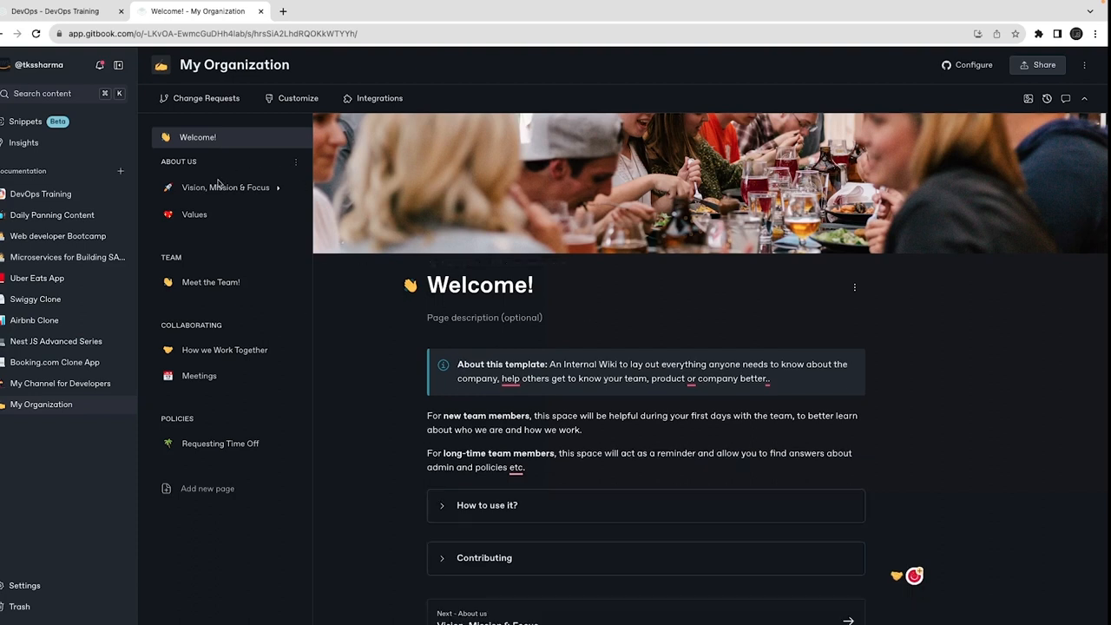
# - Start a draft change request on Vision, Mission & Focus and select the Good to know callout
pyautogui.click(225, 187)
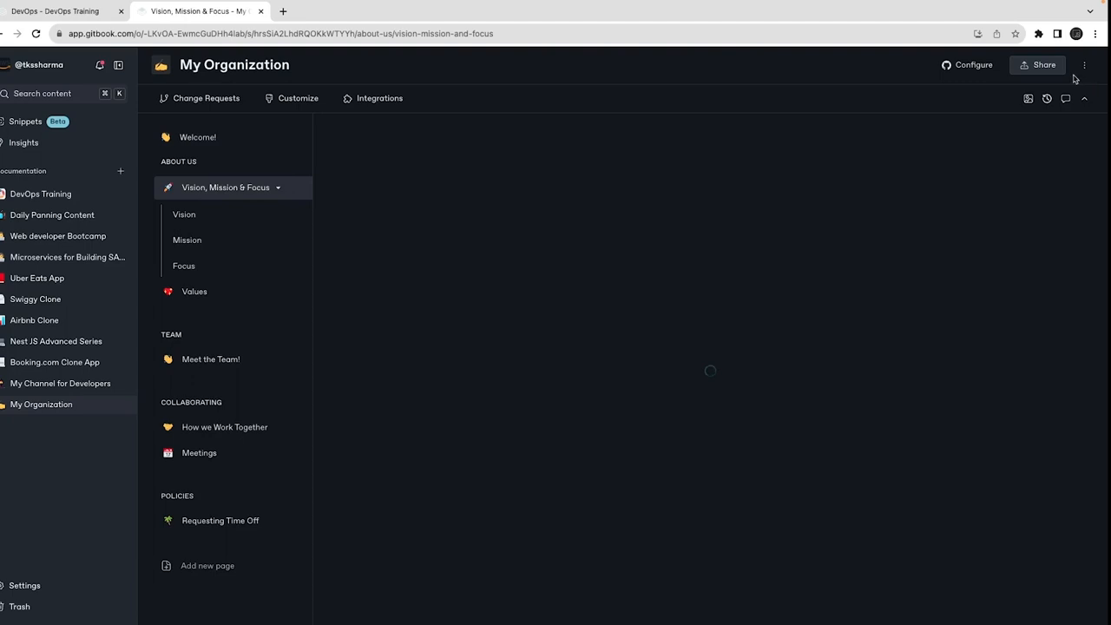
pyautogui.click(1083, 64)
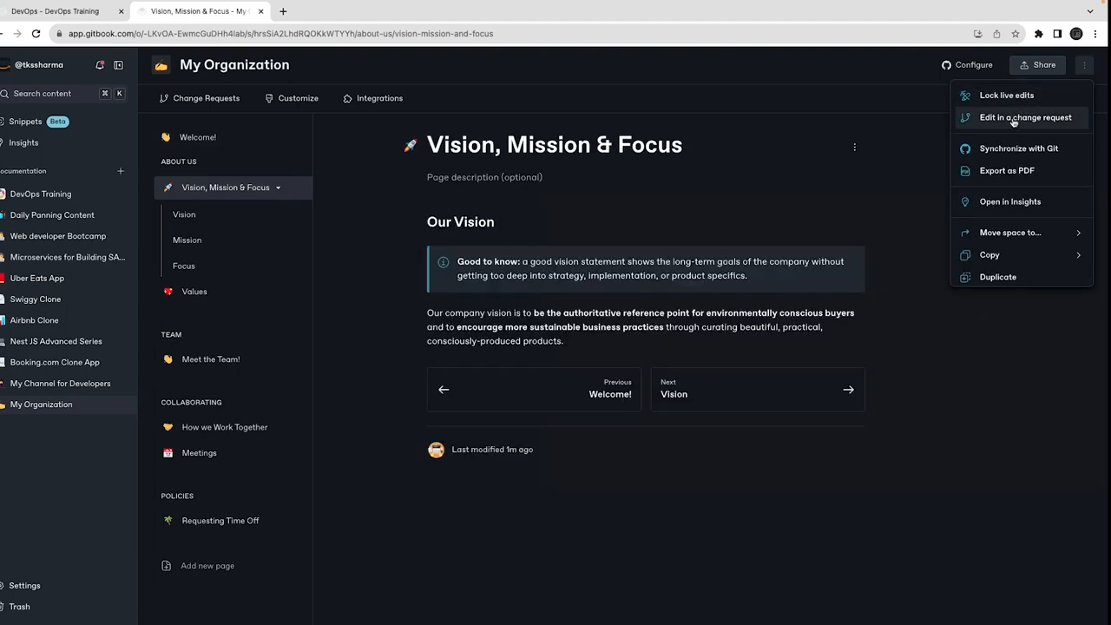
pyautogui.click(1024, 118)
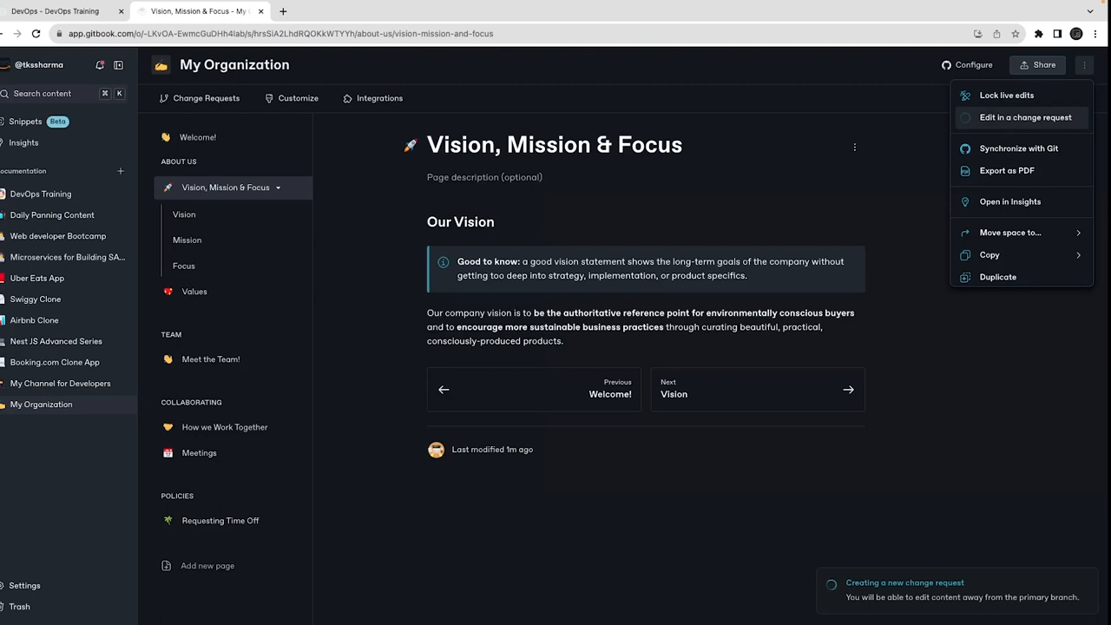
pyautogui.click(1024, 118)
pyautogui.write('SDCSWDCSDC')
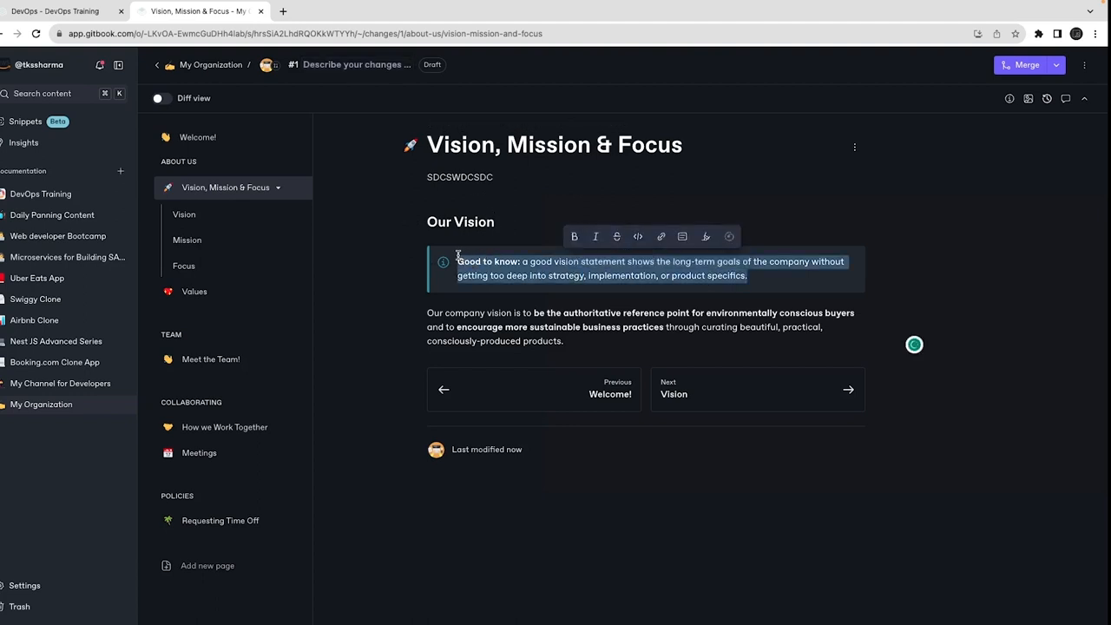
# - Replace the callout text with 'Learning and Exploring' and merge change request #1
pyautogui.write('Learning and')
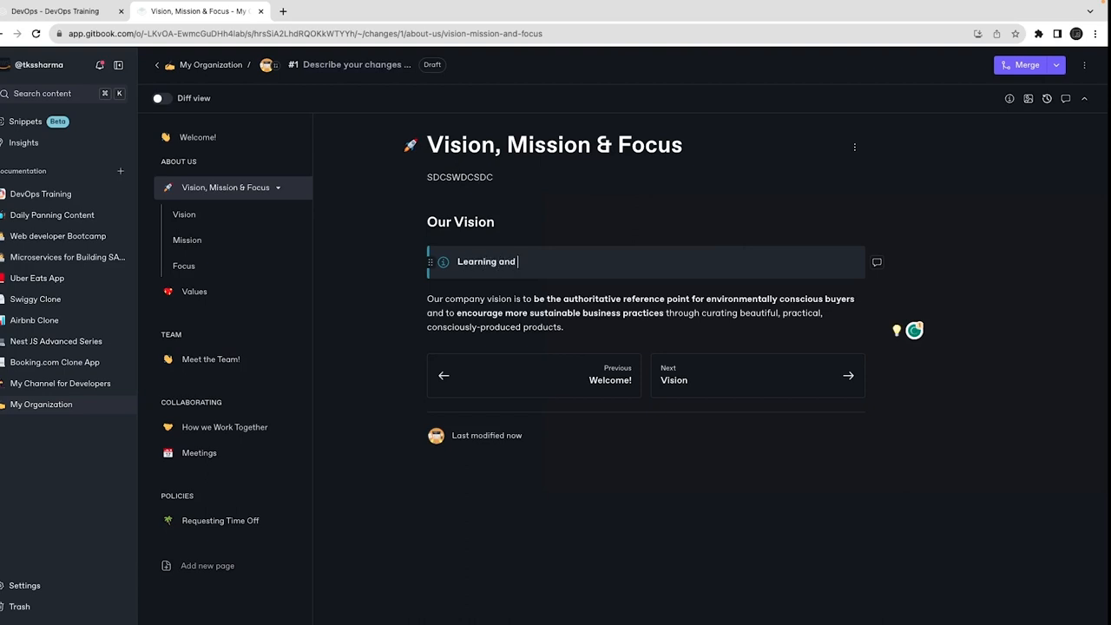
pyautogui.write('Exploring')
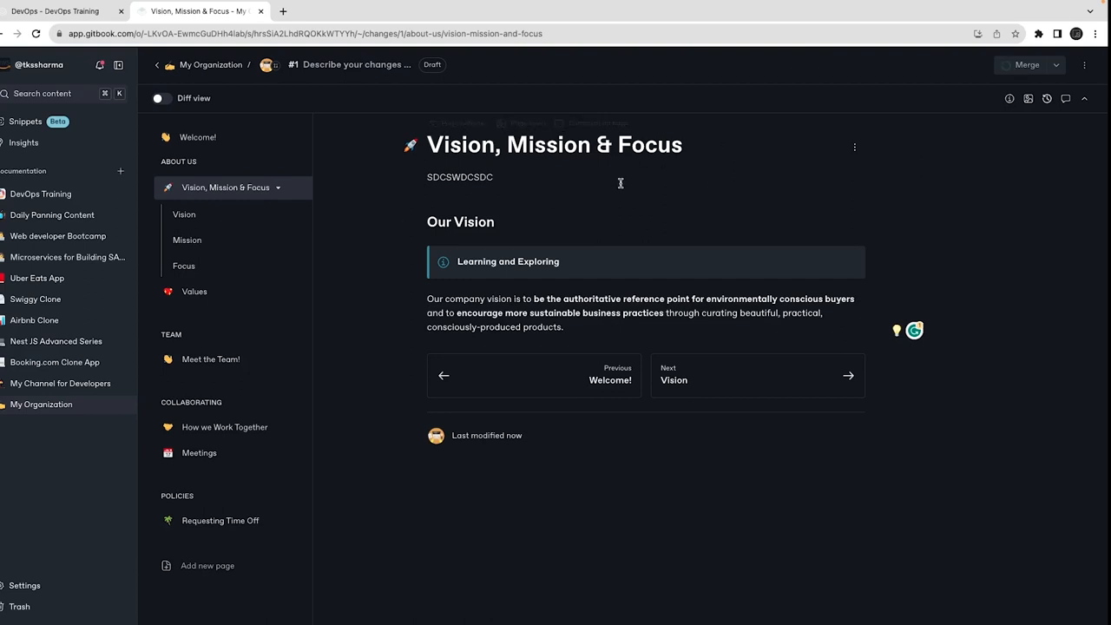
pyautogui.click(1028, 64)
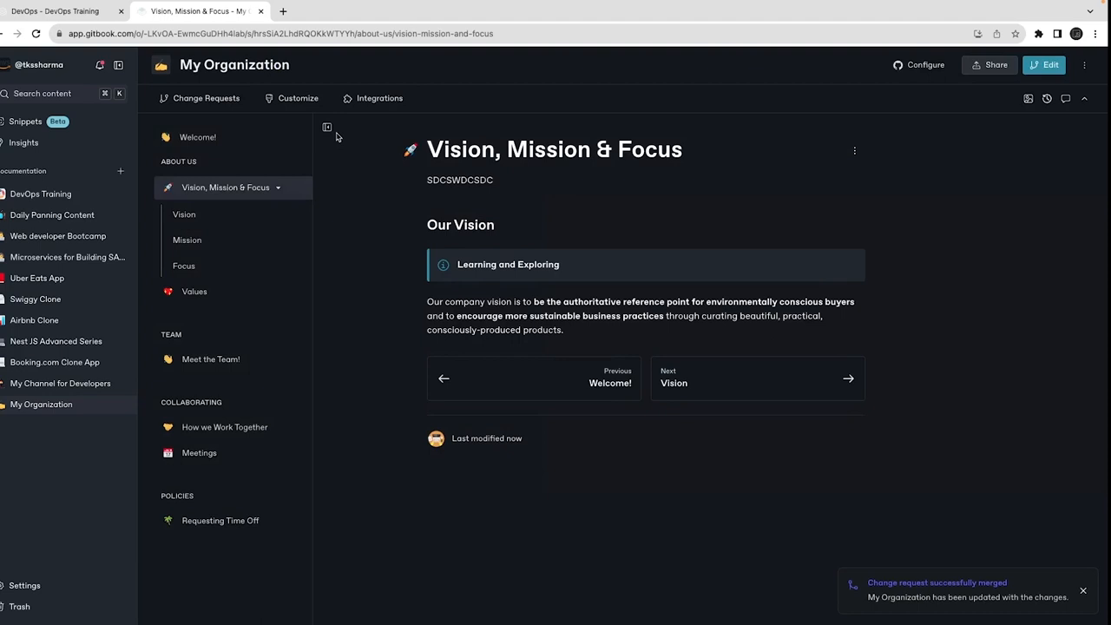
pyautogui.moveTo(997, 64)
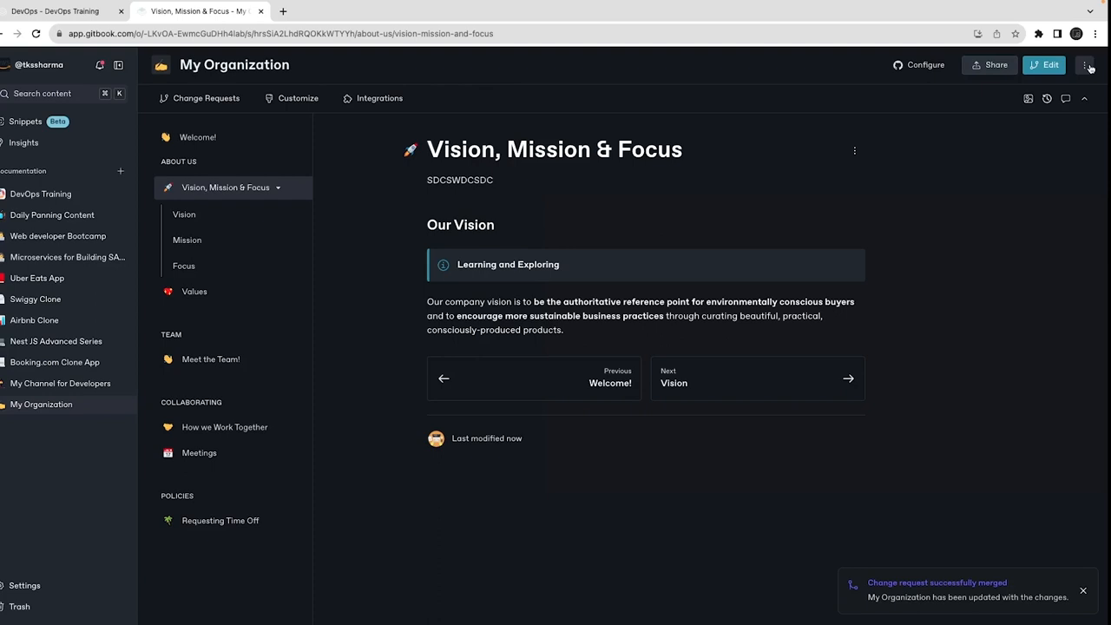
# - Turn on Publish to the web for My Organization in its sharing options
pyautogui.click(379, 97)
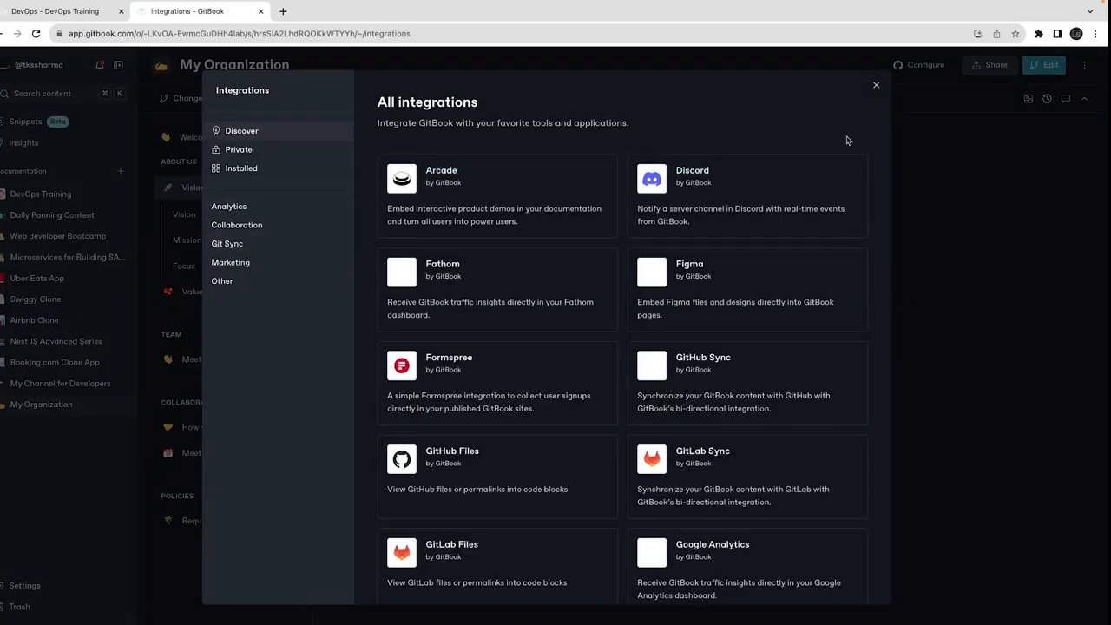
pyautogui.click(989, 64)
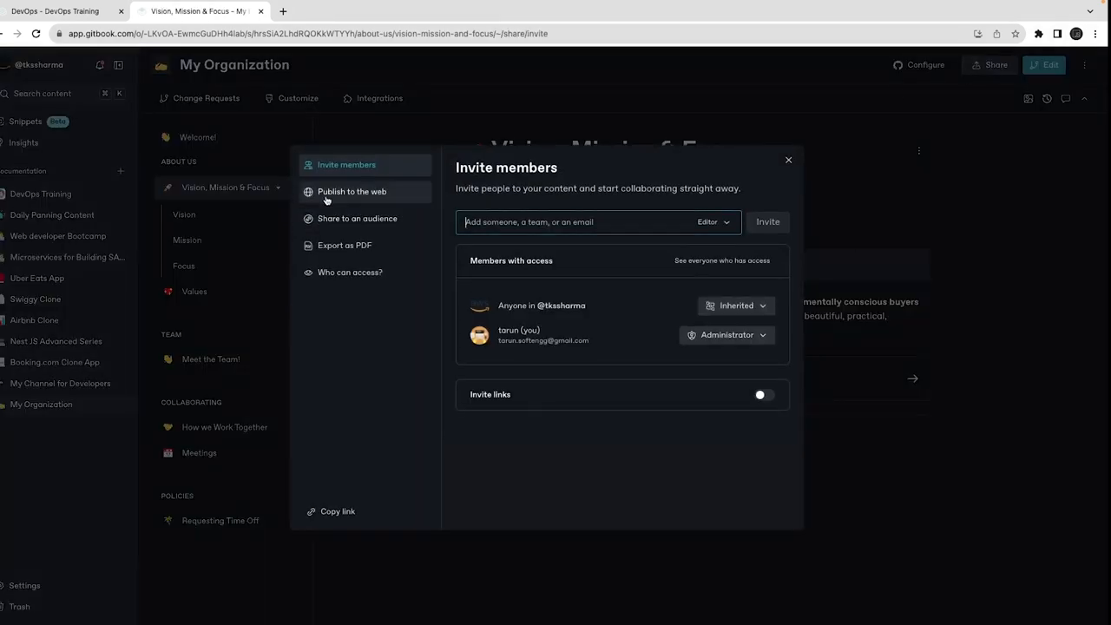
pyautogui.click(351, 191)
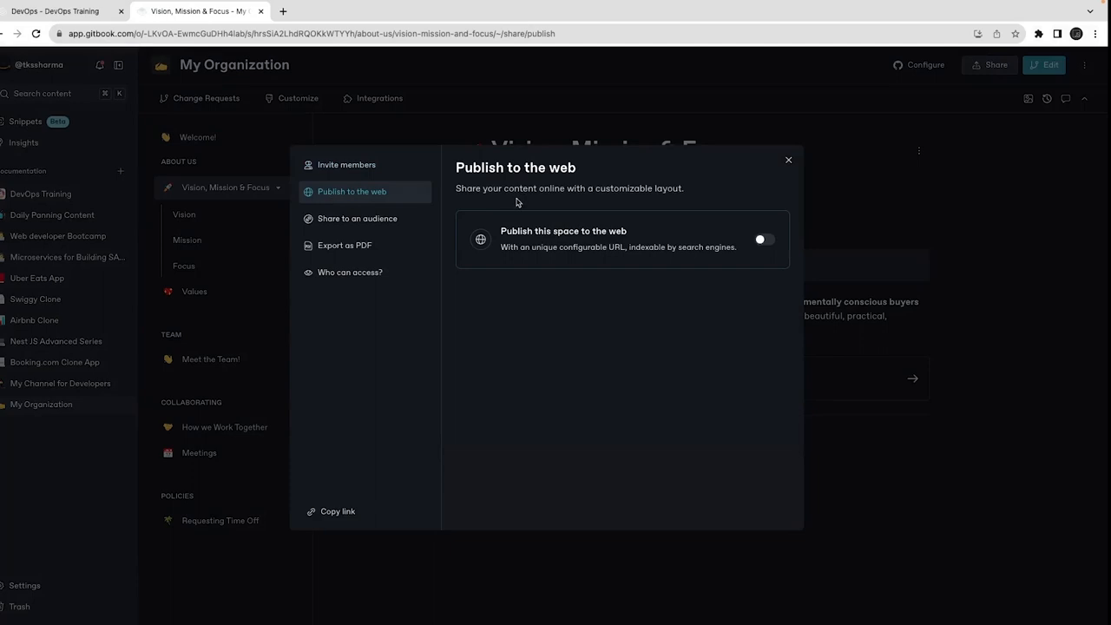
pyautogui.click(761, 239)
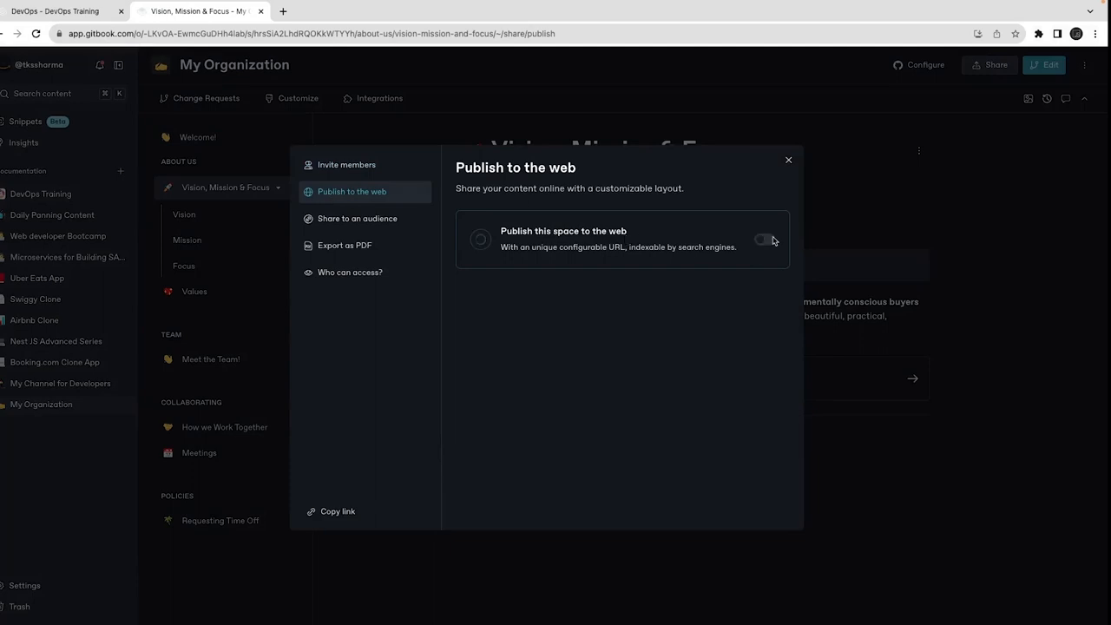
# - Confirm the 'Your site is published' dialog and switch to the My Channel for Developers space
pyautogui.click(762, 240)
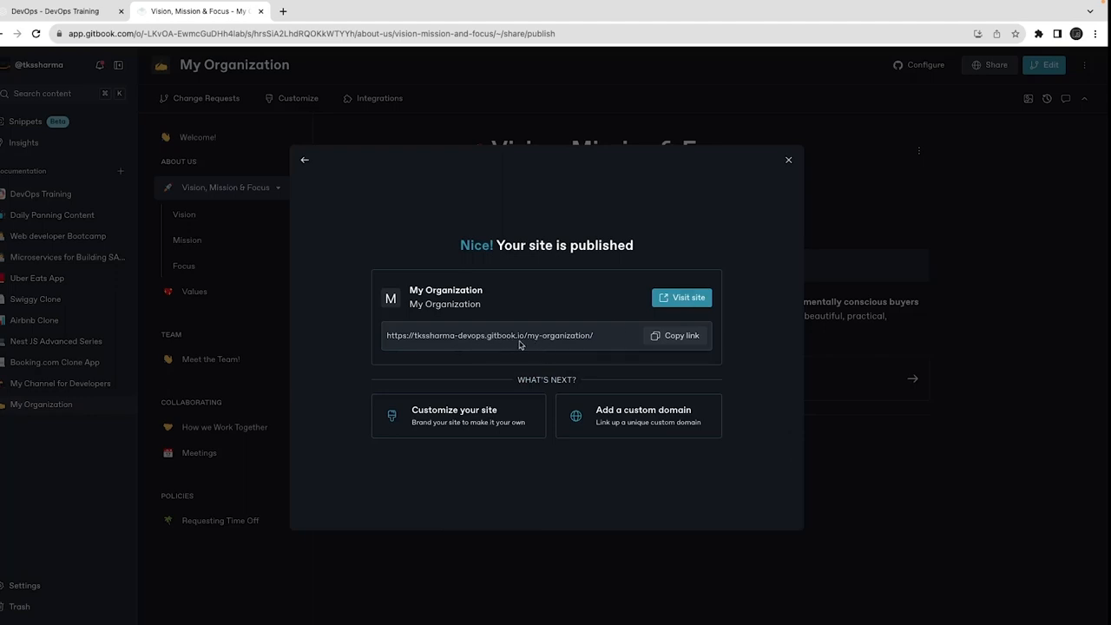
pyautogui.moveTo(564, 334)
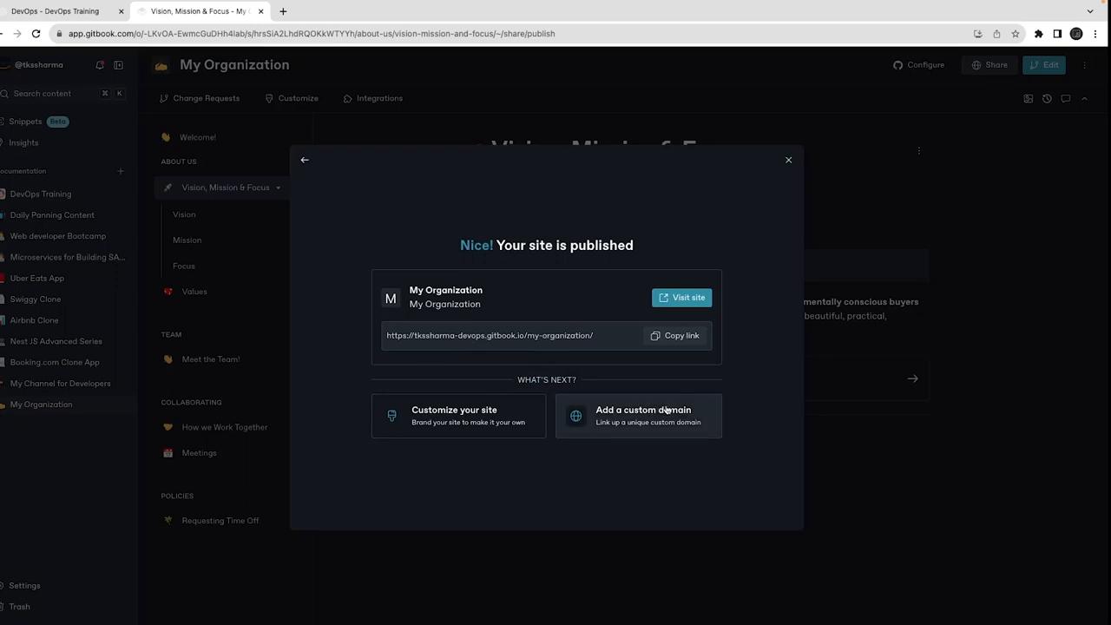
pyautogui.click(639, 416)
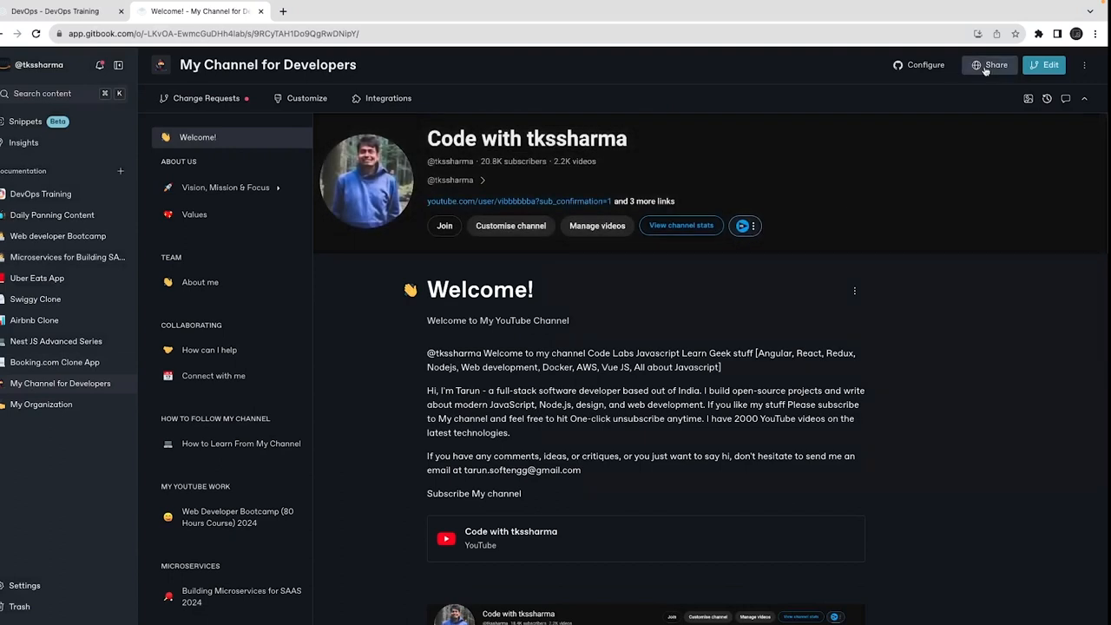
# - From Share > Publish to the web, open the connected custom domain in a new tab
pyautogui.click(989, 65)
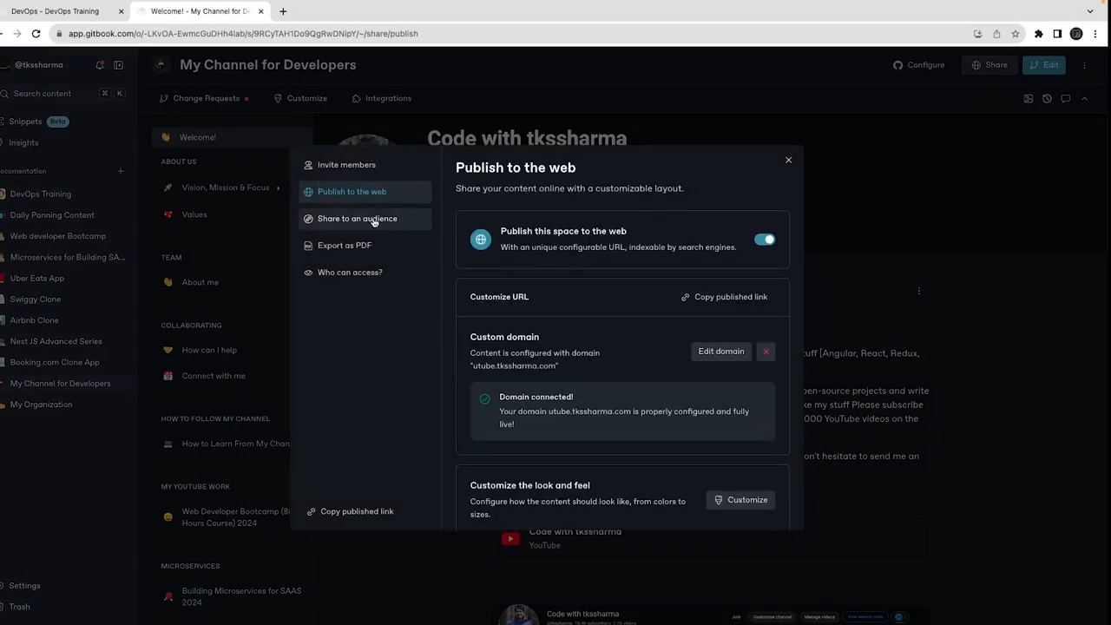
pyautogui.moveTo(663, 360)
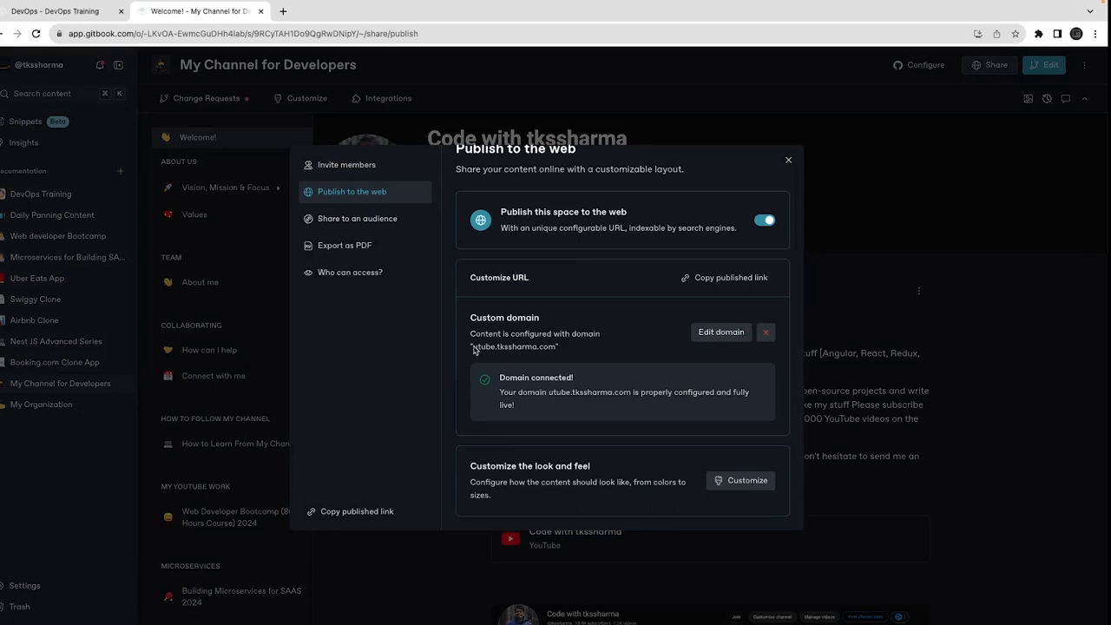
pyautogui.rightClick(512, 347)
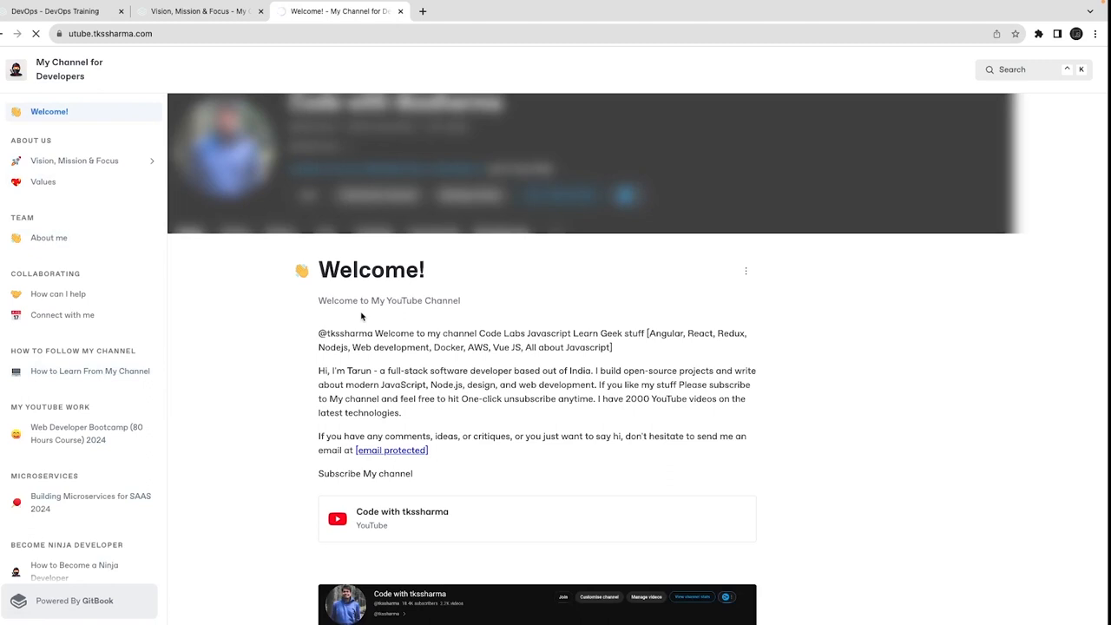
# - View the Web Developer Bootcamp (80 Hours Course) 2024 page on the live site, then return to the editor
pyautogui.click(90, 371)
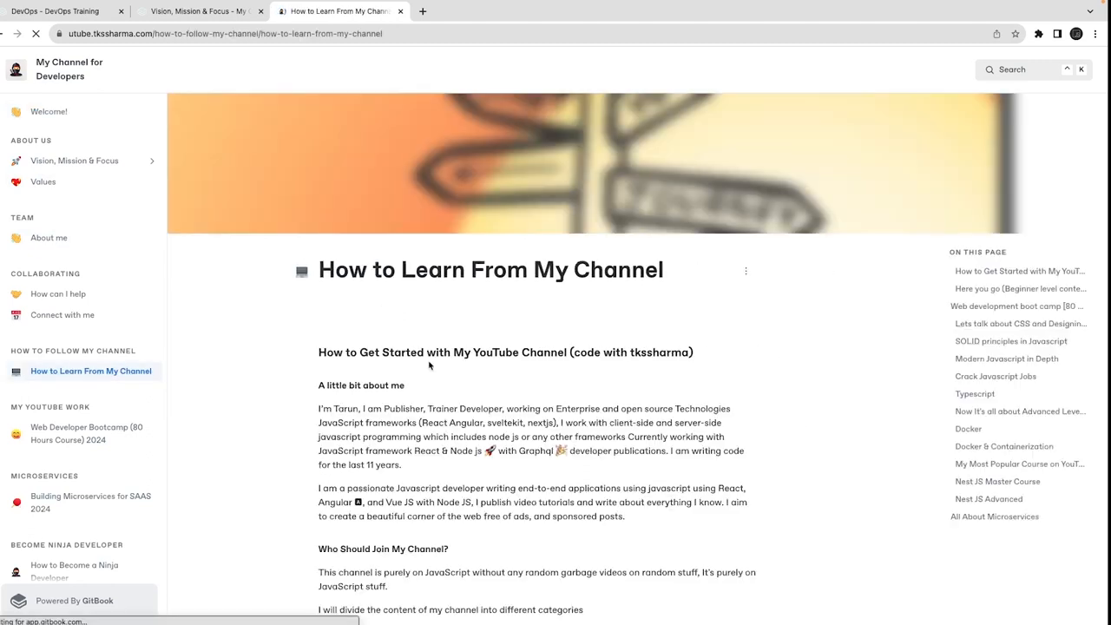
pyautogui.scroll(-3)
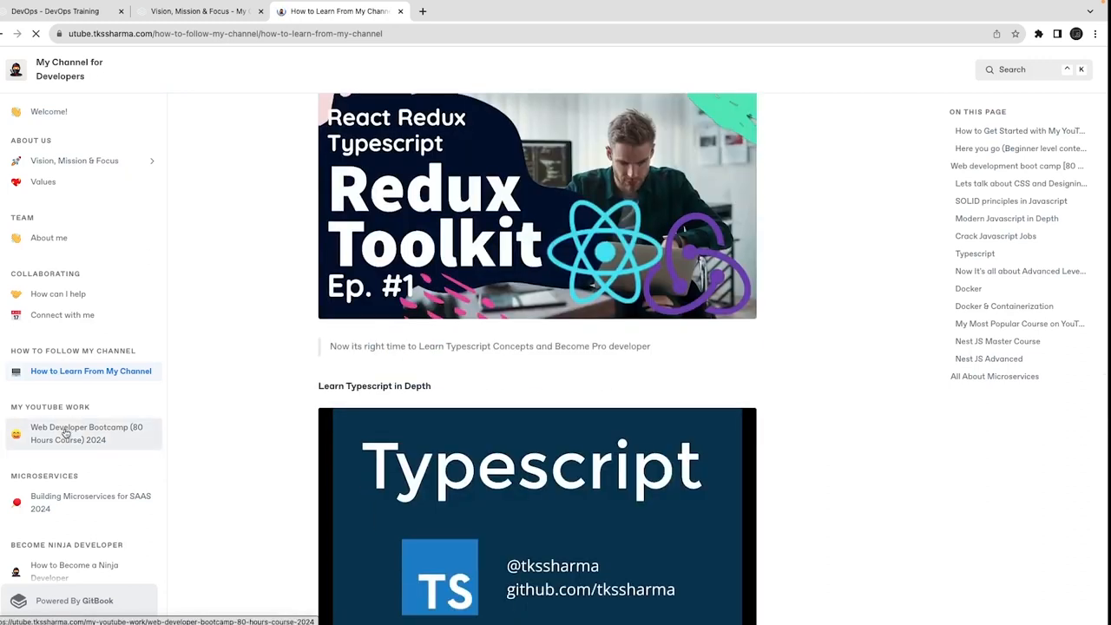
pyautogui.click(87, 434)
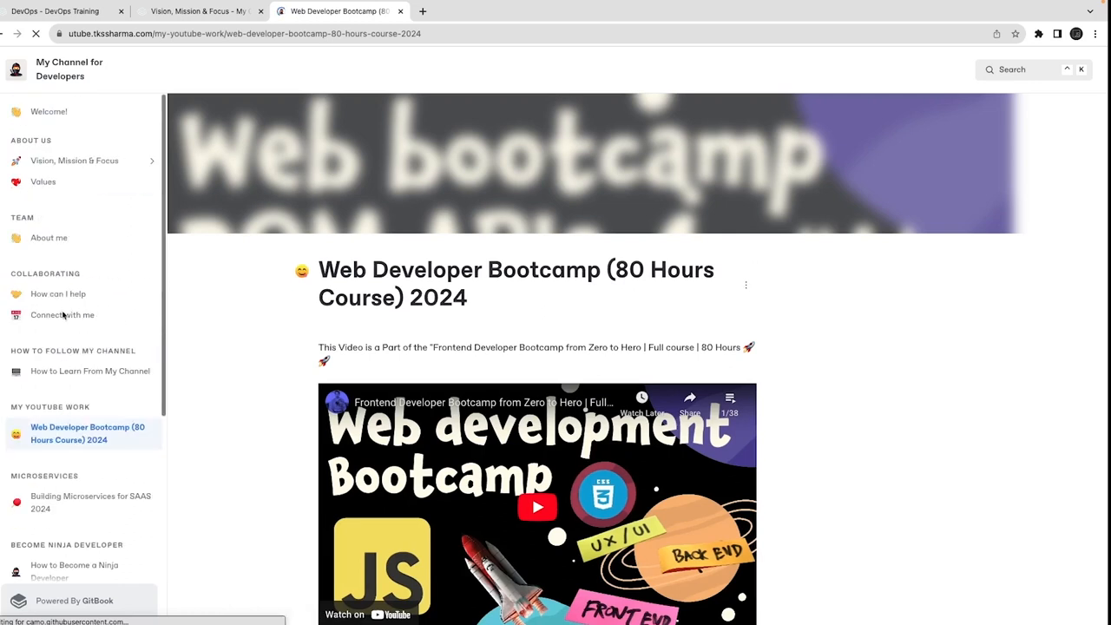
pyautogui.click(48, 111)
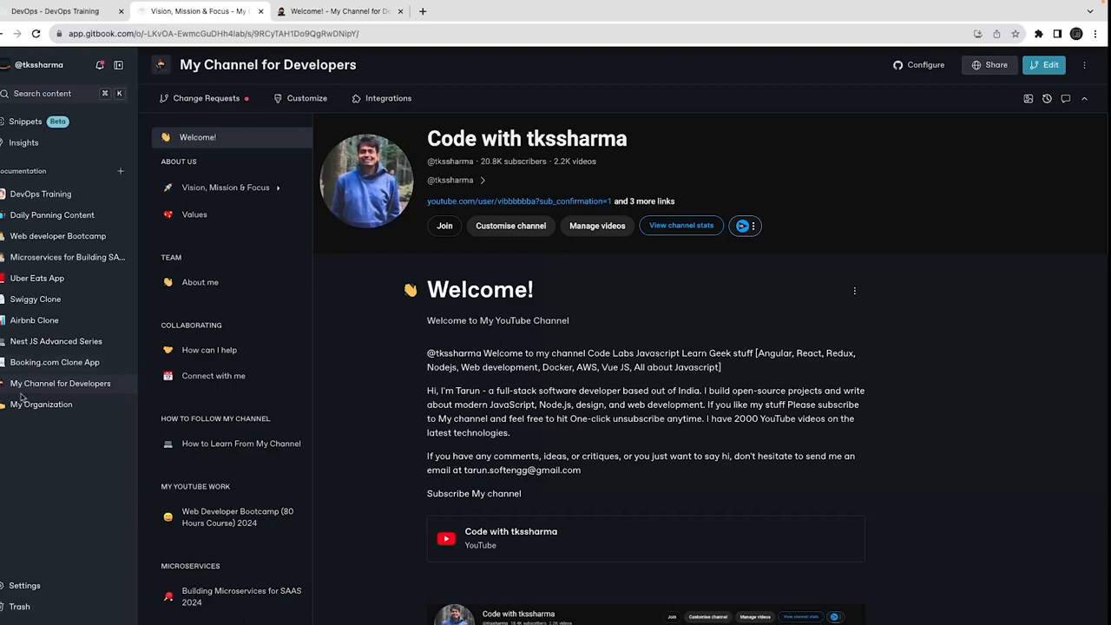
# - Switch to My Organization and start a new draft change request with Edit
pyautogui.click(41, 402)
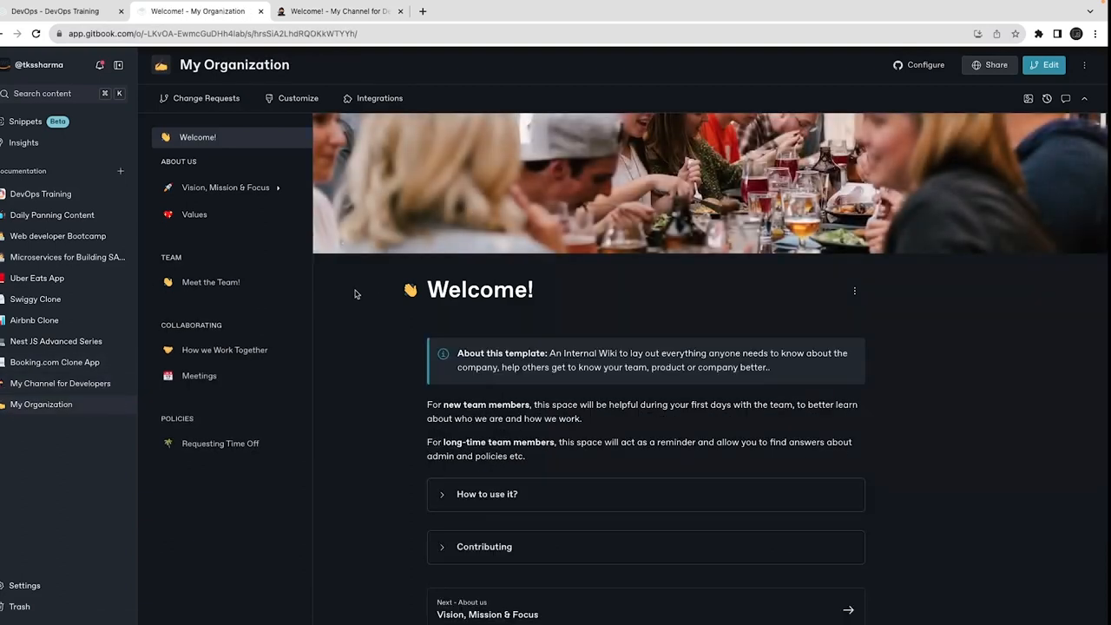
pyautogui.click(1048, 64)
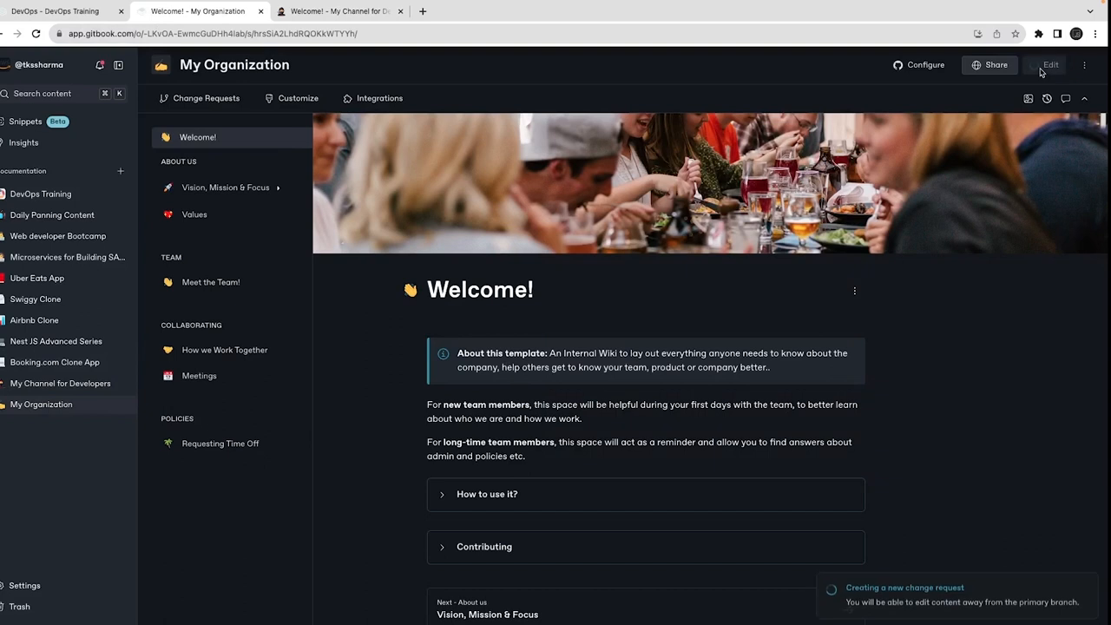
pyautogui.click(1050, 64)
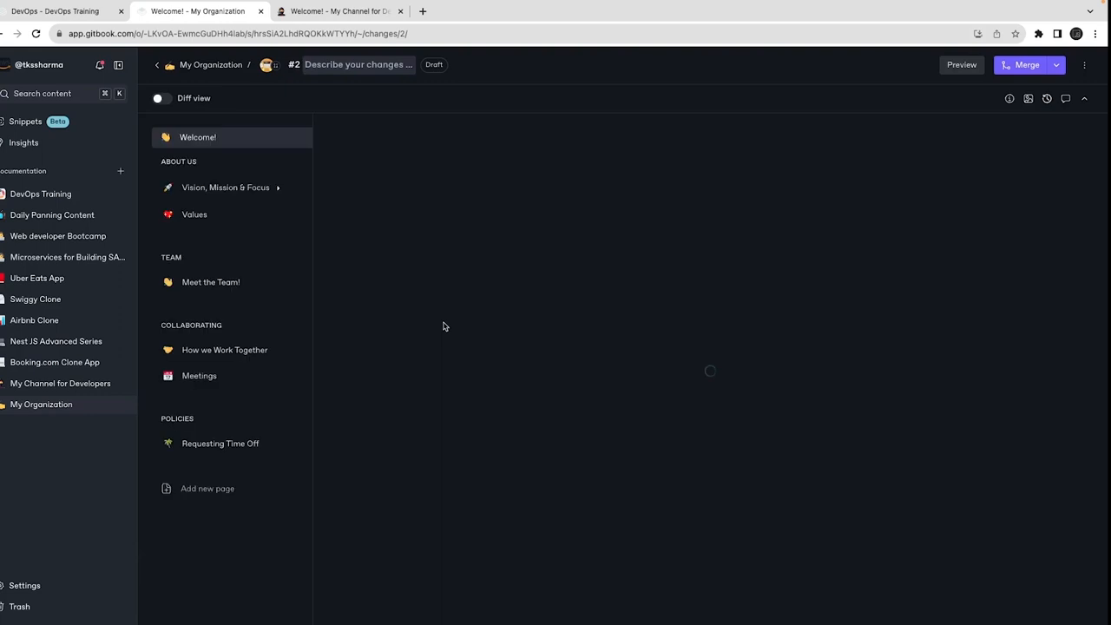
pyautogui.moveTo(392, 229)
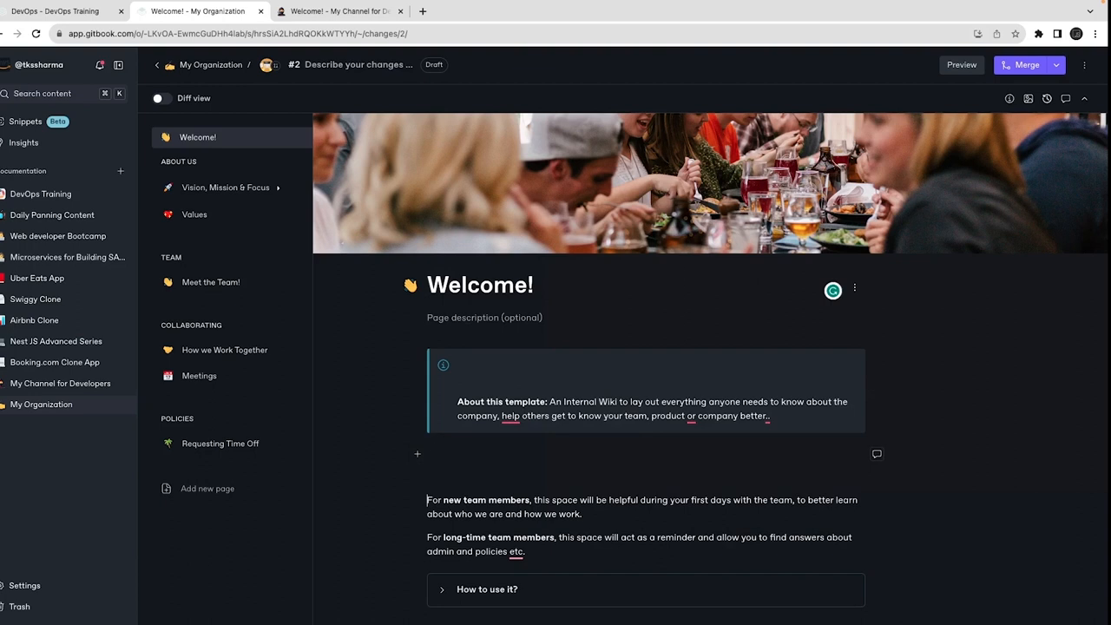
# - Browse the Insert block menu options on an empty line in draft #2
pyautogui.click(417, 453)
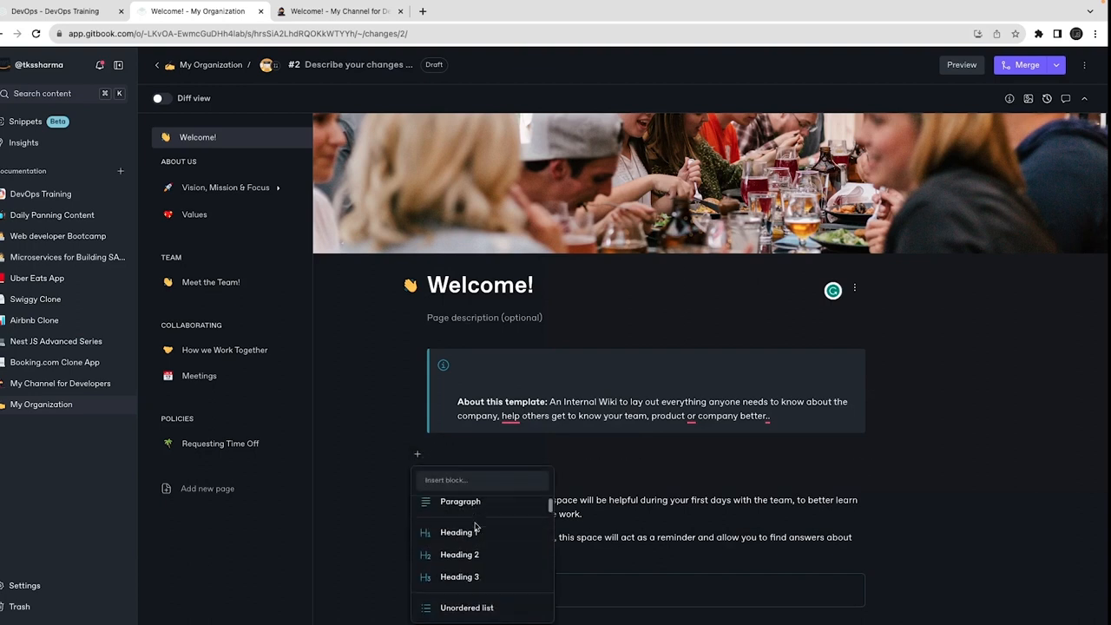
pyautogui.scroll(-3)
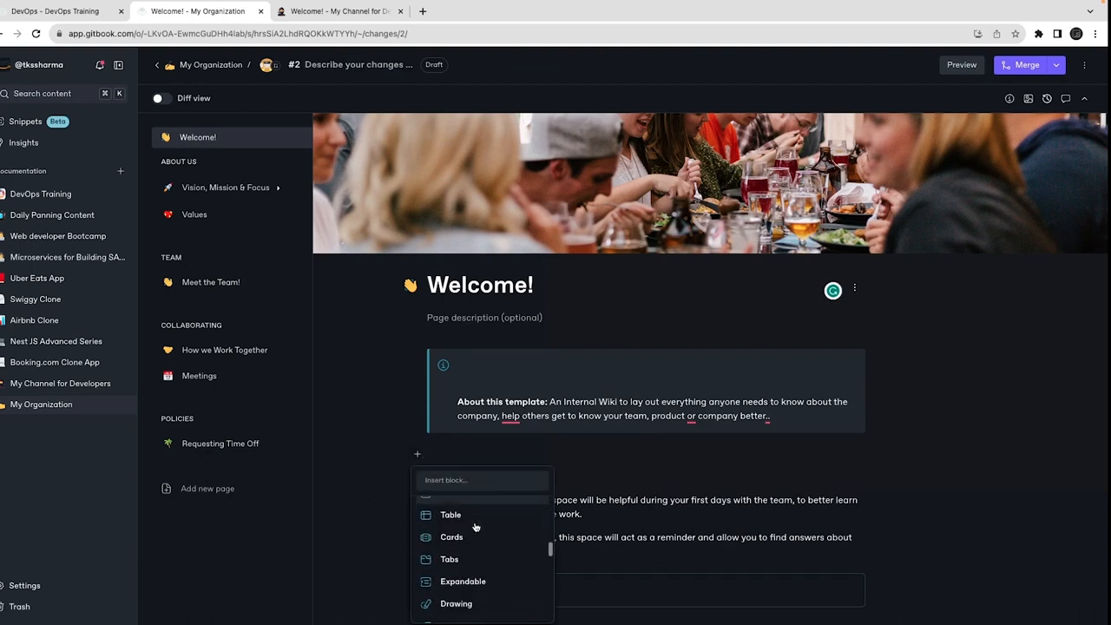
pyautogui.scroll(-3)
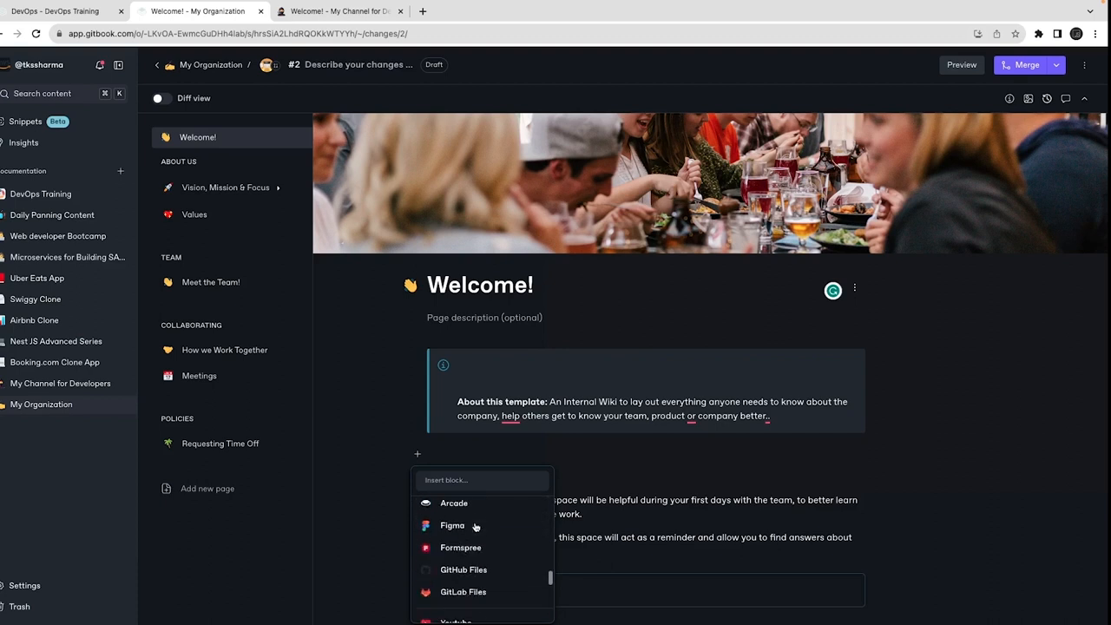
pyautogui.scroll(-3)
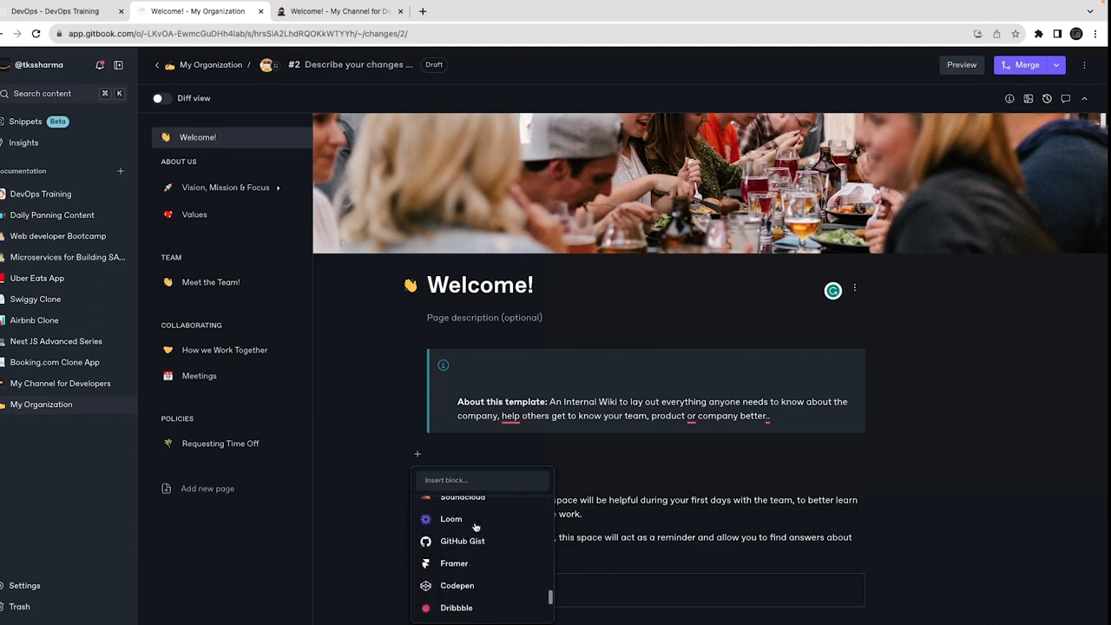
pyautogui.scroll(-3)
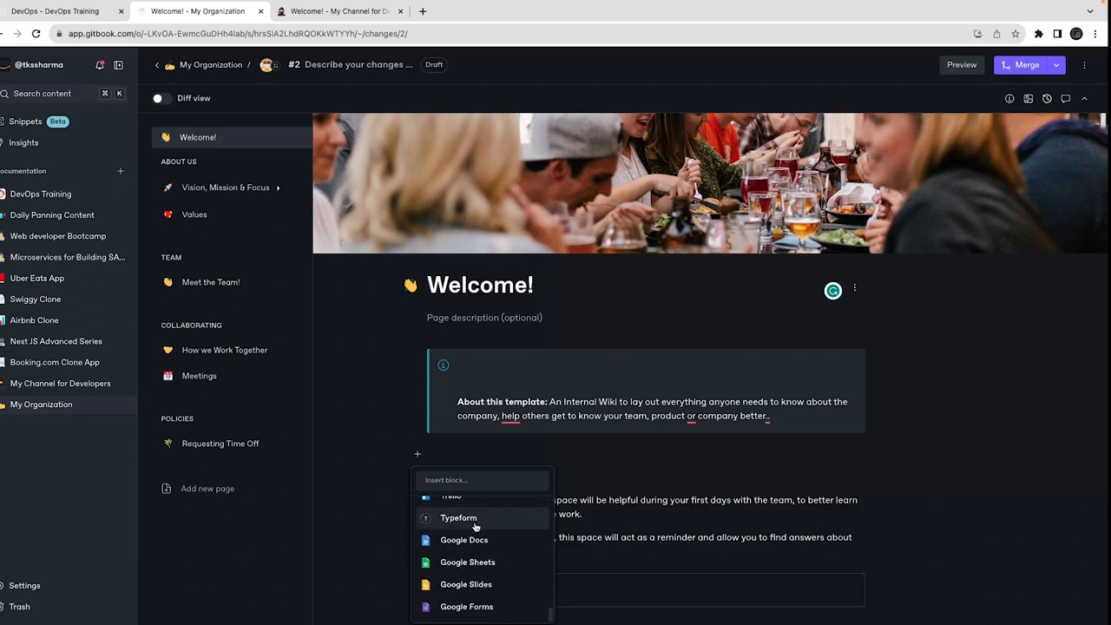
pyautogui.scroll(3)
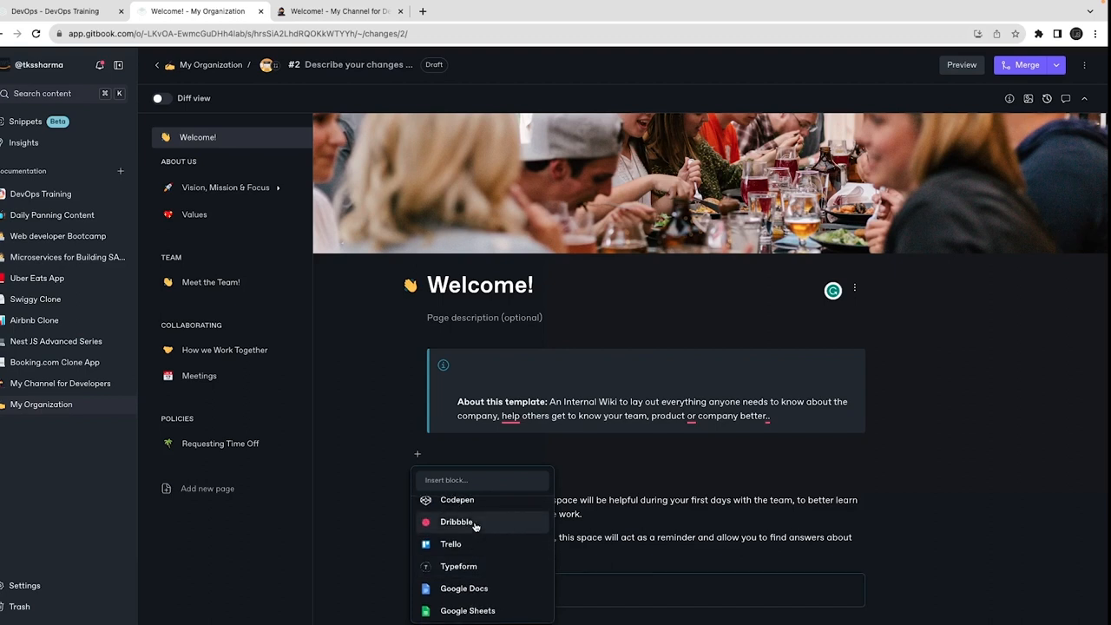
pyautogui.scroll(3)
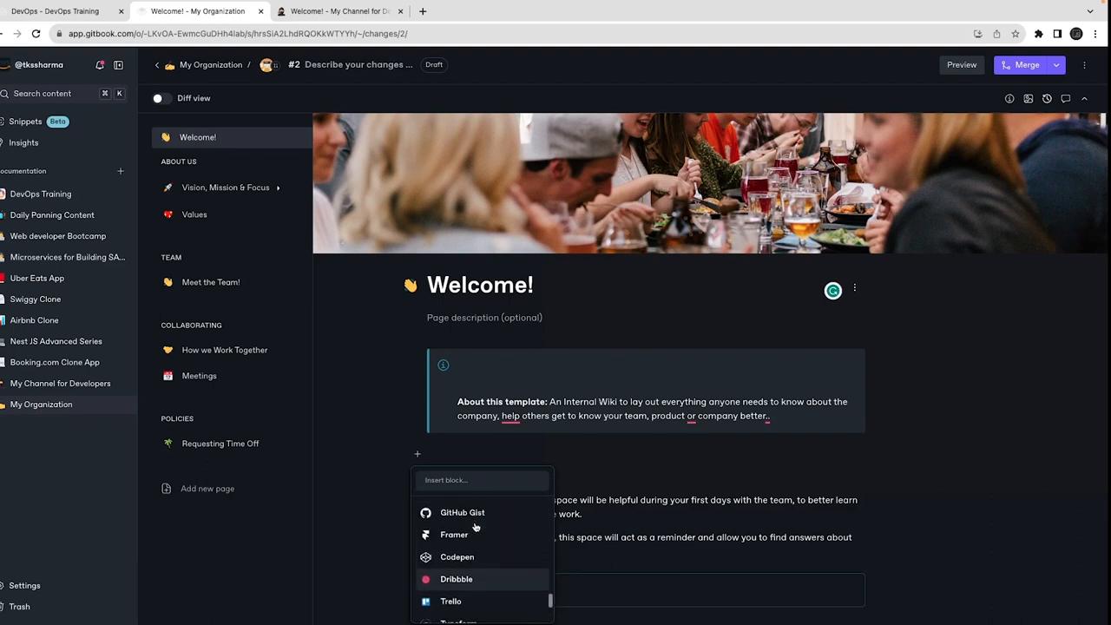
pyautogui.scroll(3)
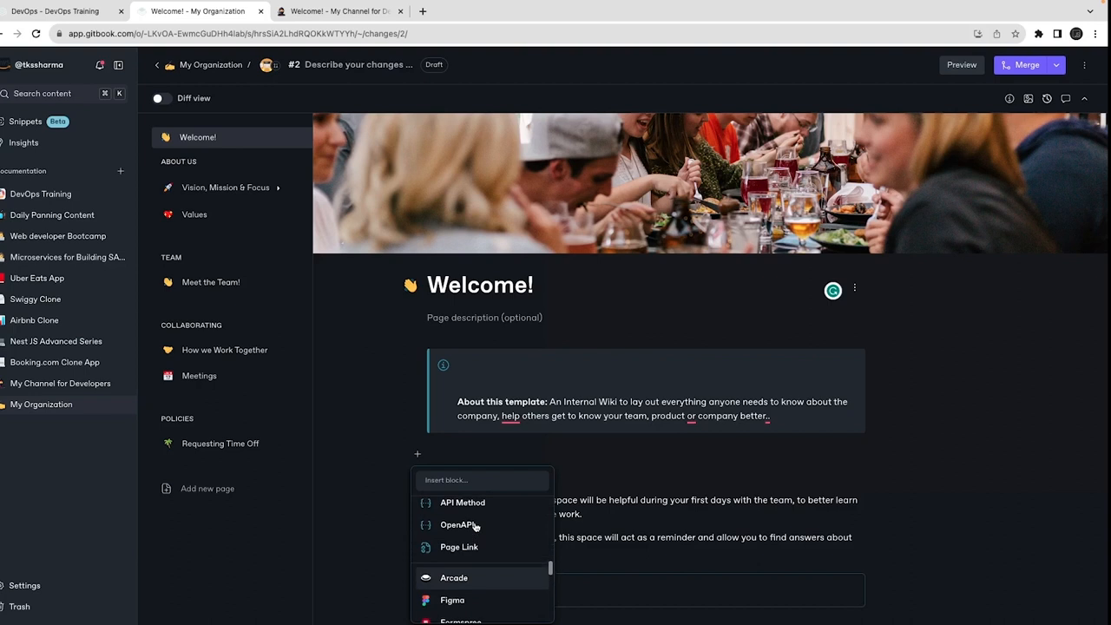
pyautogui.scroll(-3)
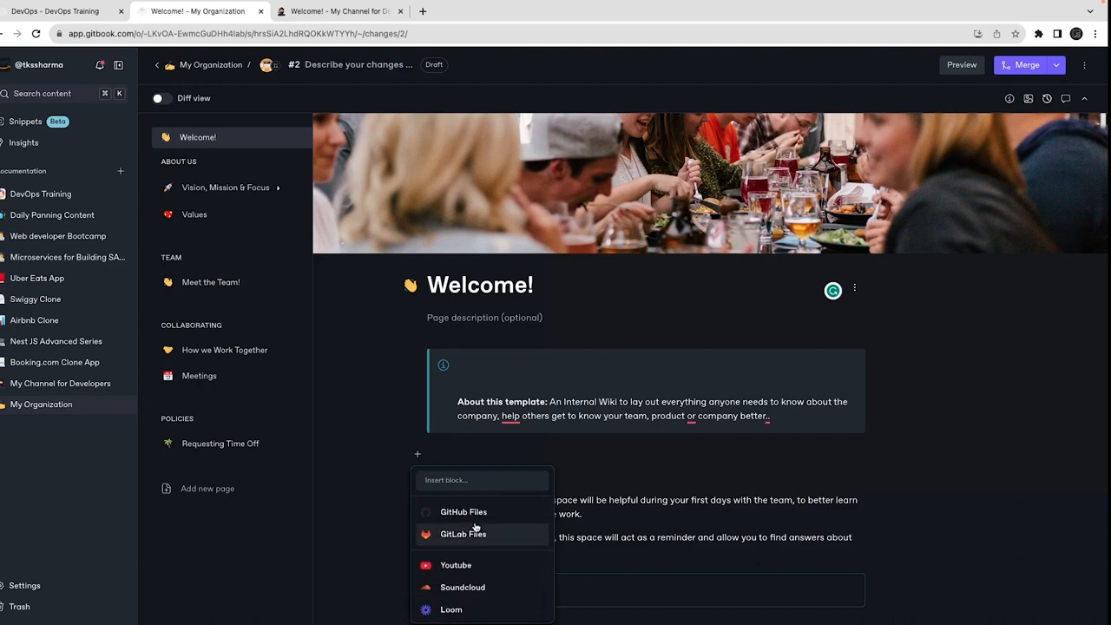
pyautogui.scroll(-3)
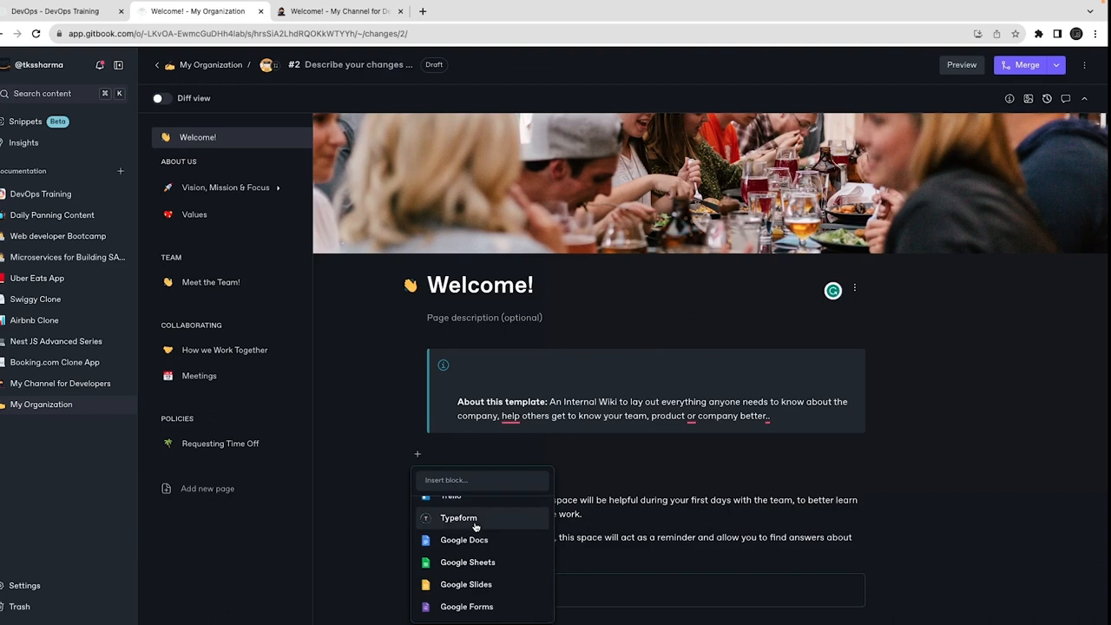
pyautogui.scroll(3)
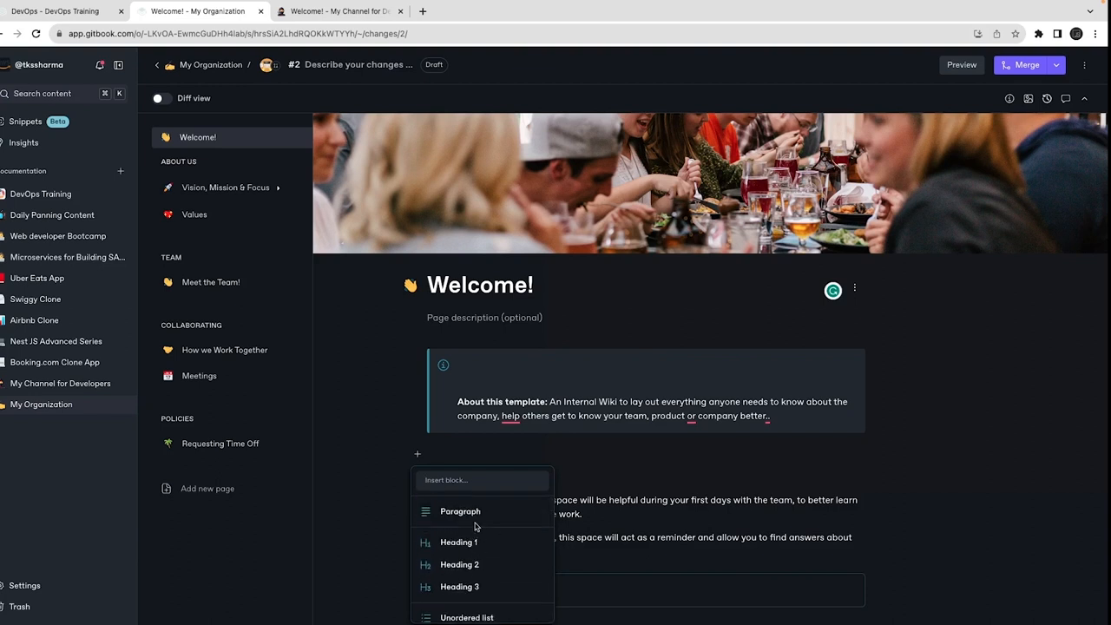
pyautogui.scroll(-3)
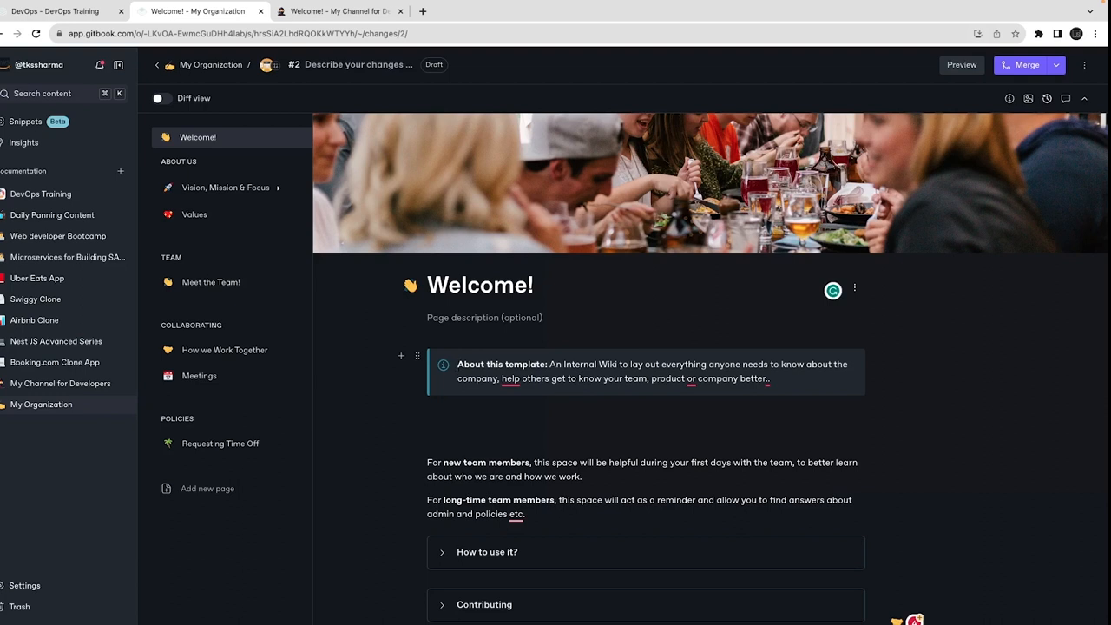
# - Return to the live site on utube.tkssharma.com and select its web address
pyautogui.click(339, 10)
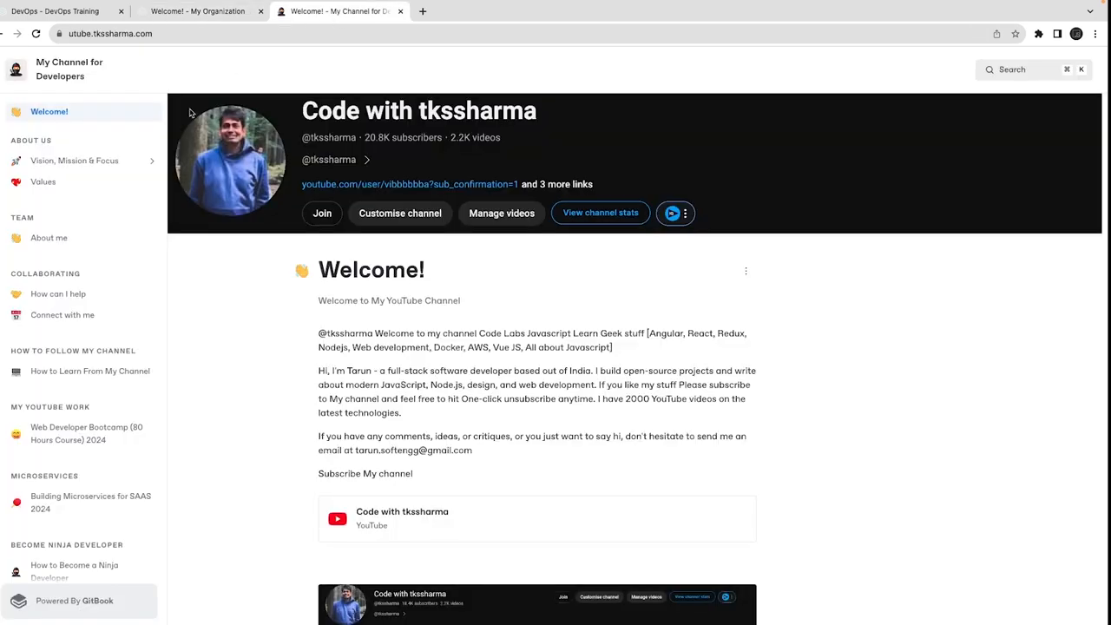
pyautogui.click(111, 33)
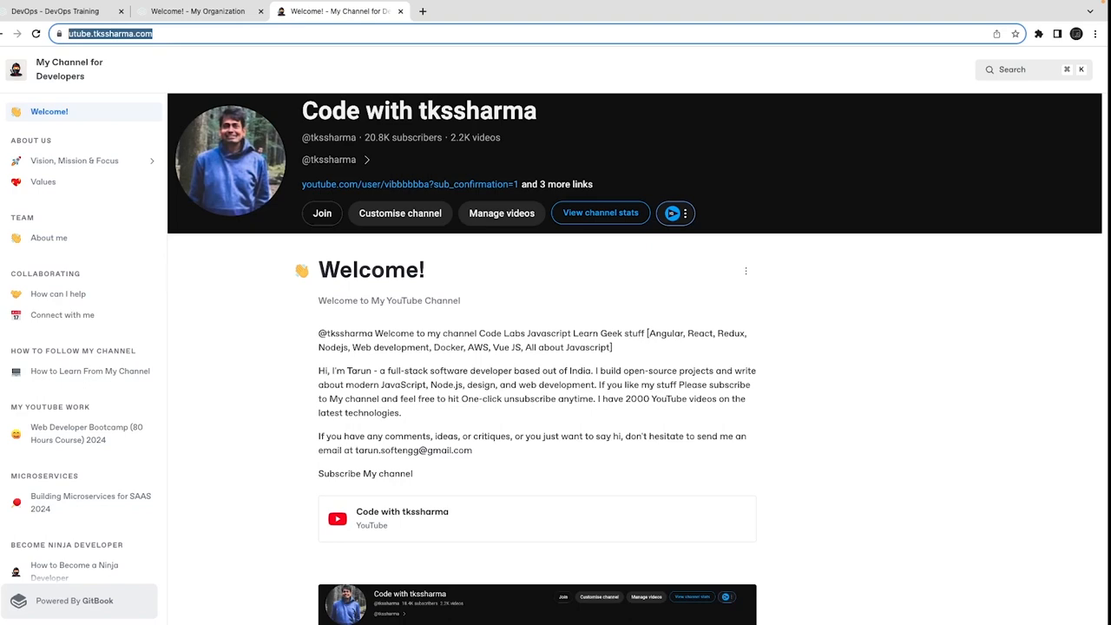